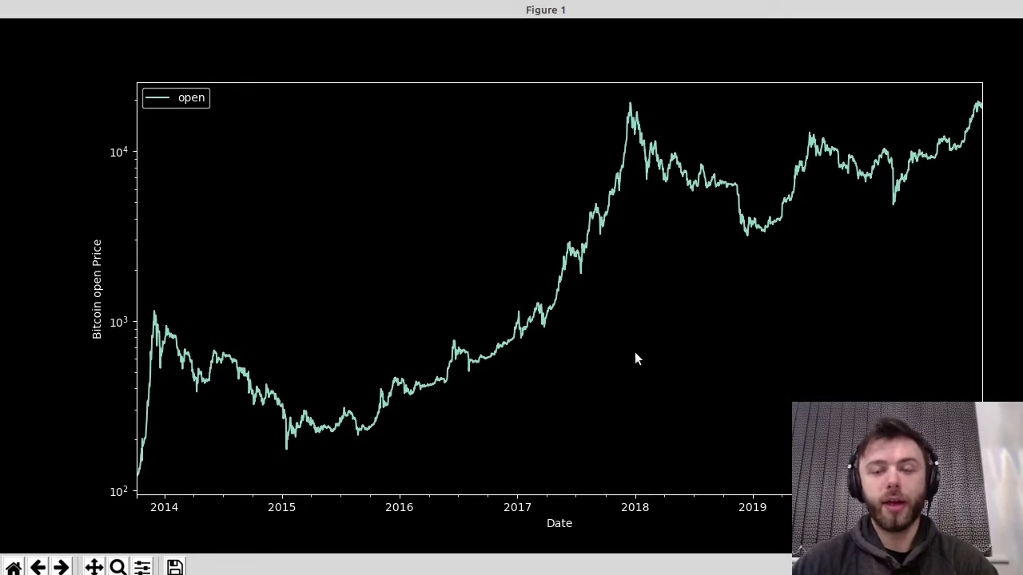
{"action": "mouse_move", "coordinate": [556, 393]}
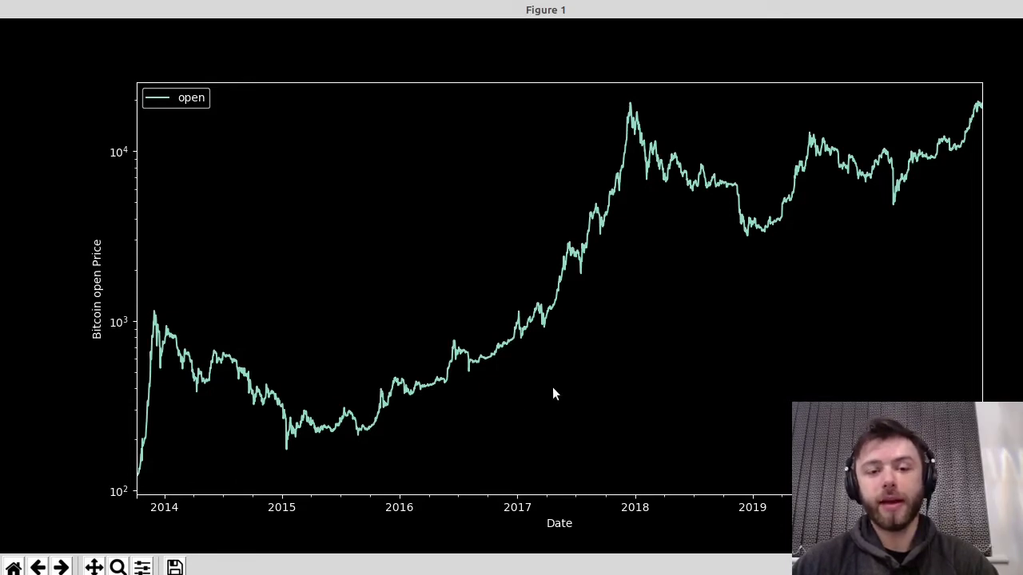
{"action": "mouse_move", "coordinate": [495, 350]}
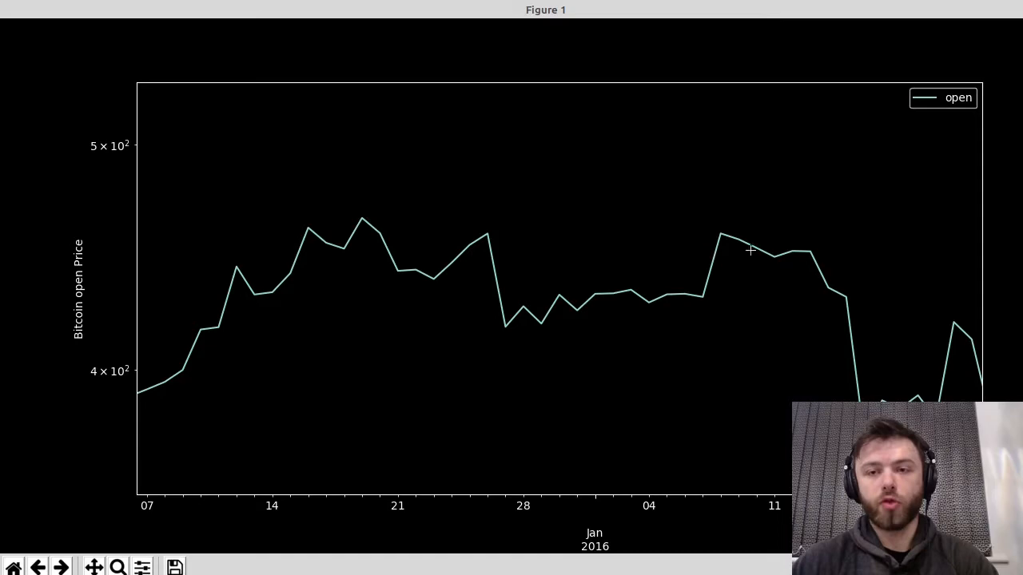
{"action": "mouse_move", "coordinate": [13, 568]}
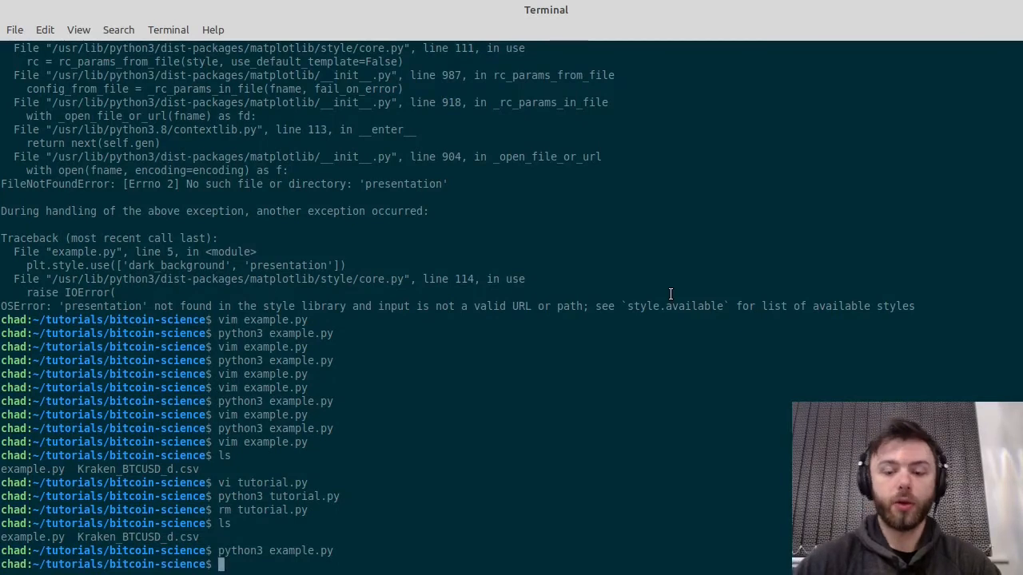
{"action": "type", "text": "vi tutorial.py"}
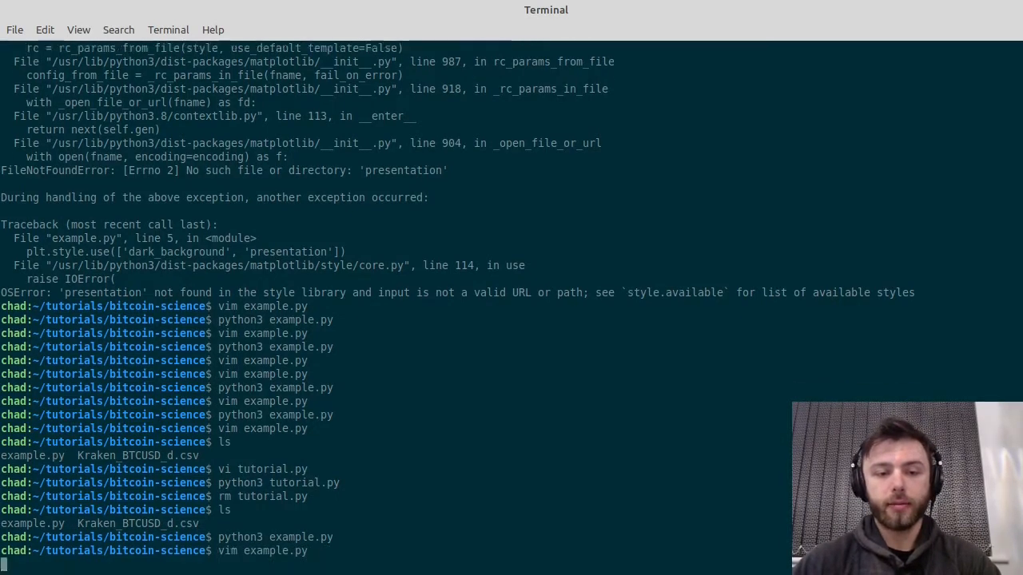
{"action": "key", "text": "Return"}
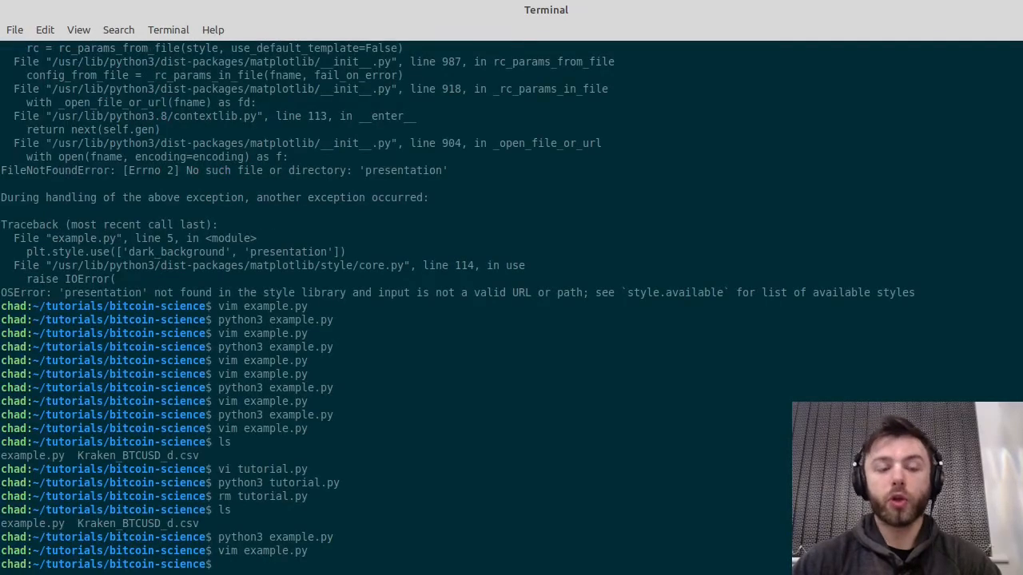
Step: Go to Kraken under Historical Data > US & UK Exchanges and download the BTC/USD Daily CSV
{"action": "left_click", "coordinate": [288, 12]}
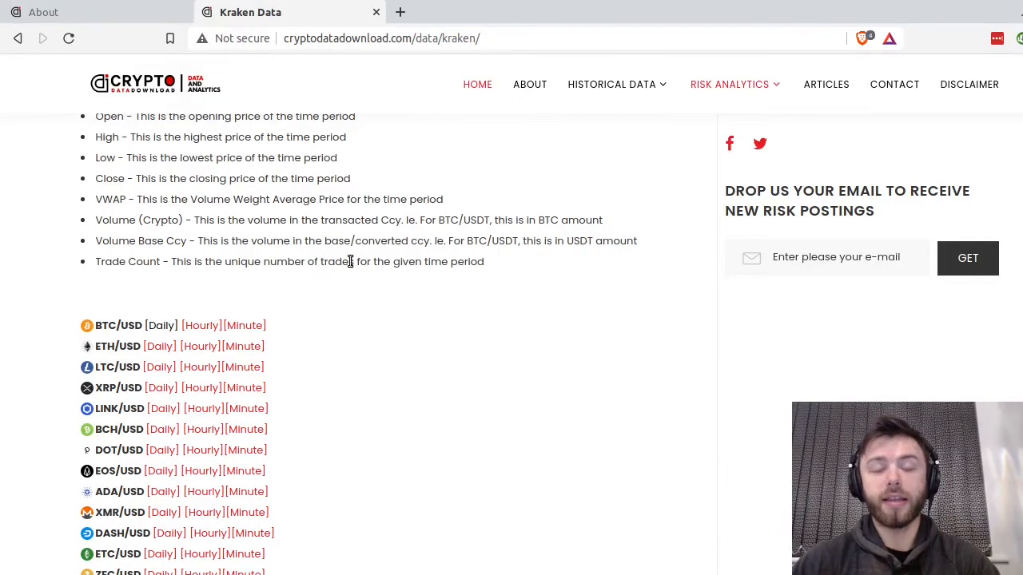
{"action": "scroll", "scroll_direction": "up", "scroll_amount": 3}
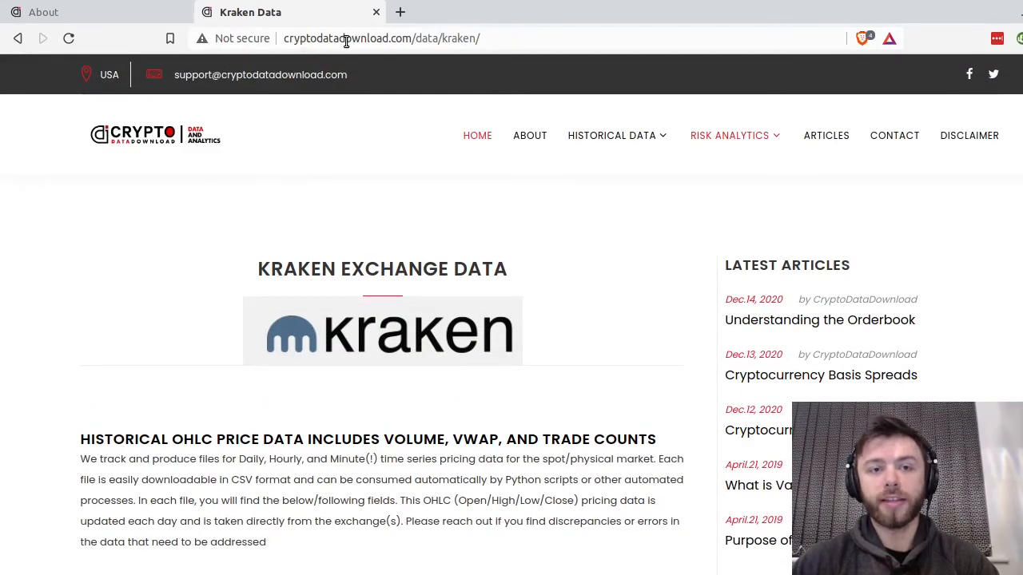
{"action": "mouse_move", "coordinate": [517, 168]}
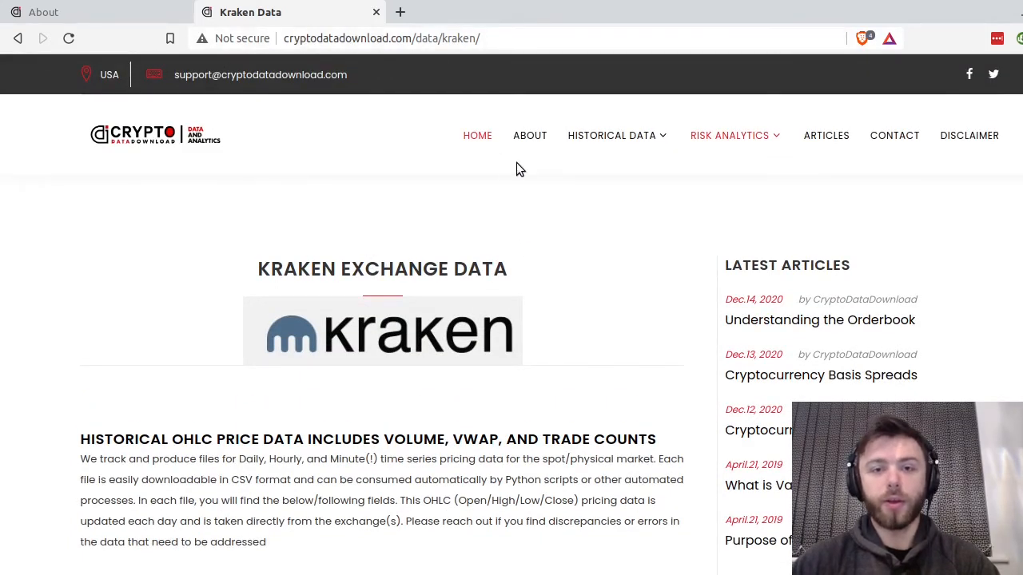
{"action": "left_click", "coordinate": [611, 134]}
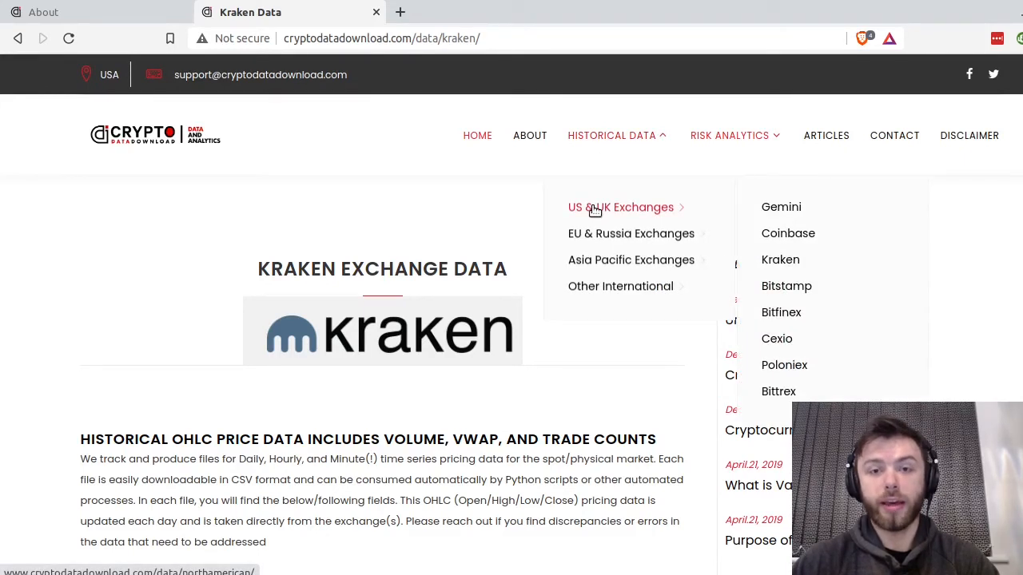
{"action": "mouse_move", "coordinate": [780, 259]}
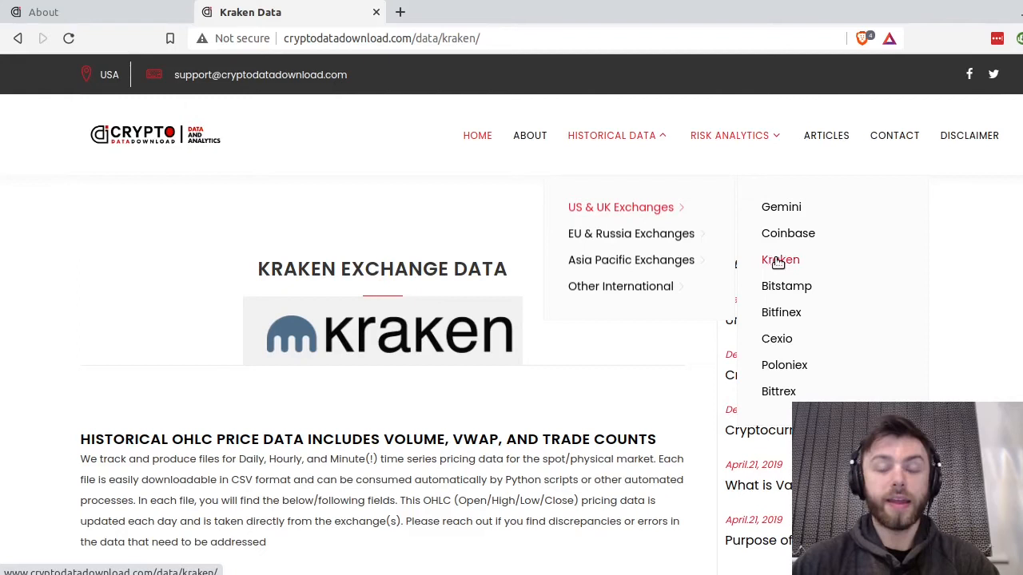
{"action": "left_click", "coordinate": [780, 259]}
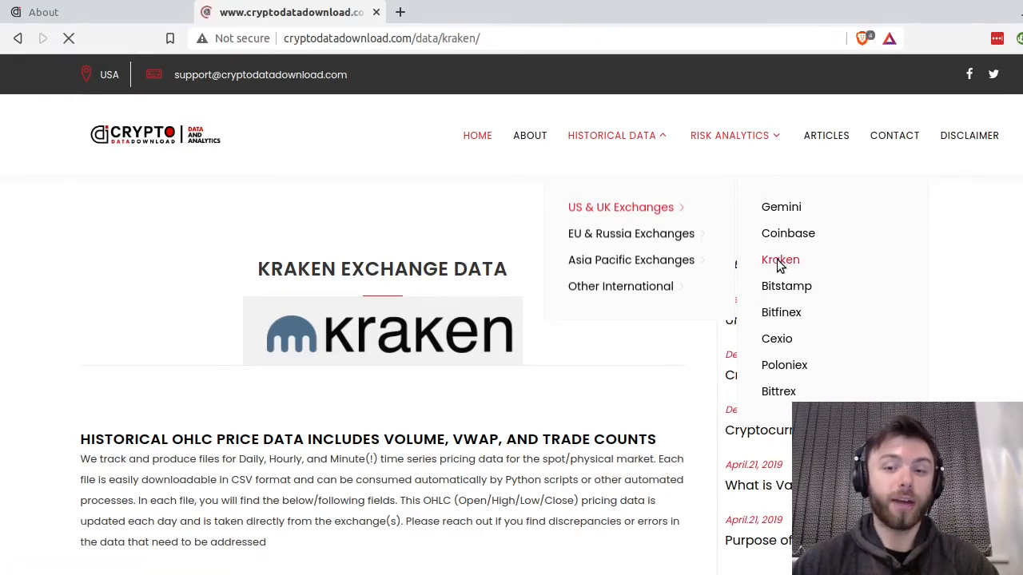
{"action": "left_click", "coordinate": [780, 259]}
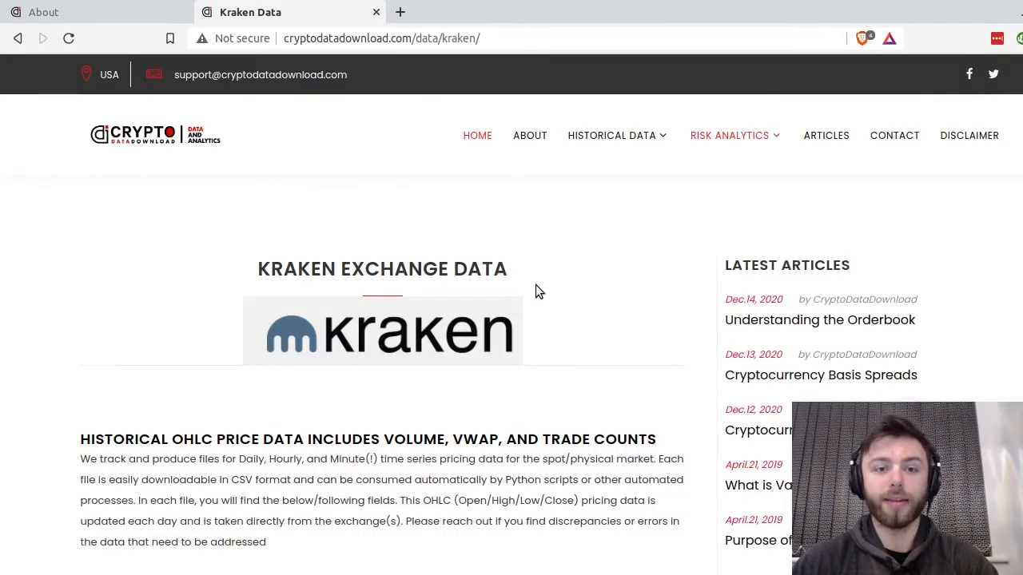
{"action": "scroll", "scroll_direction": "down", "scroll_amount": 3}
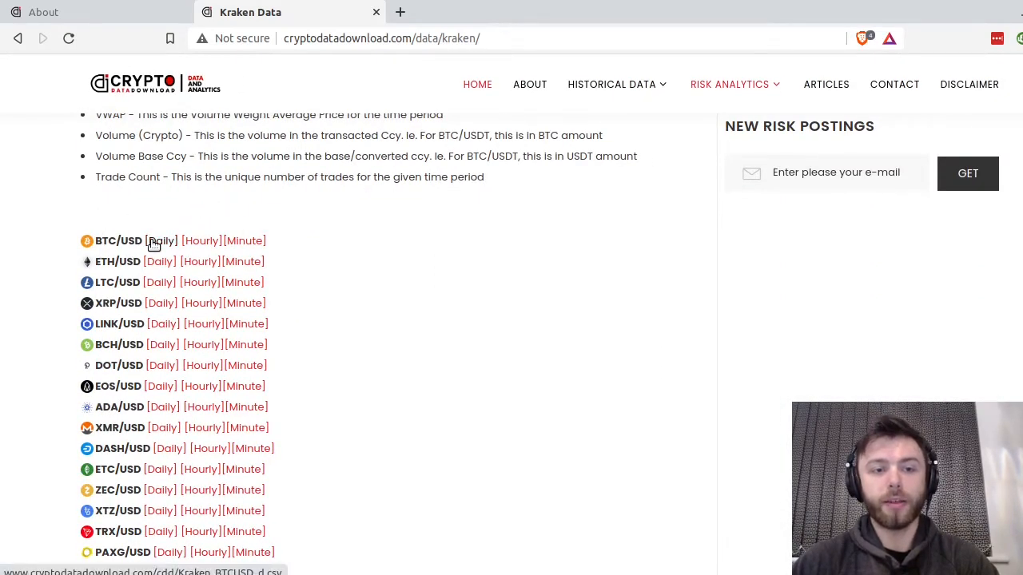
{"action": "left_click", "coordinate": [159, 240]}
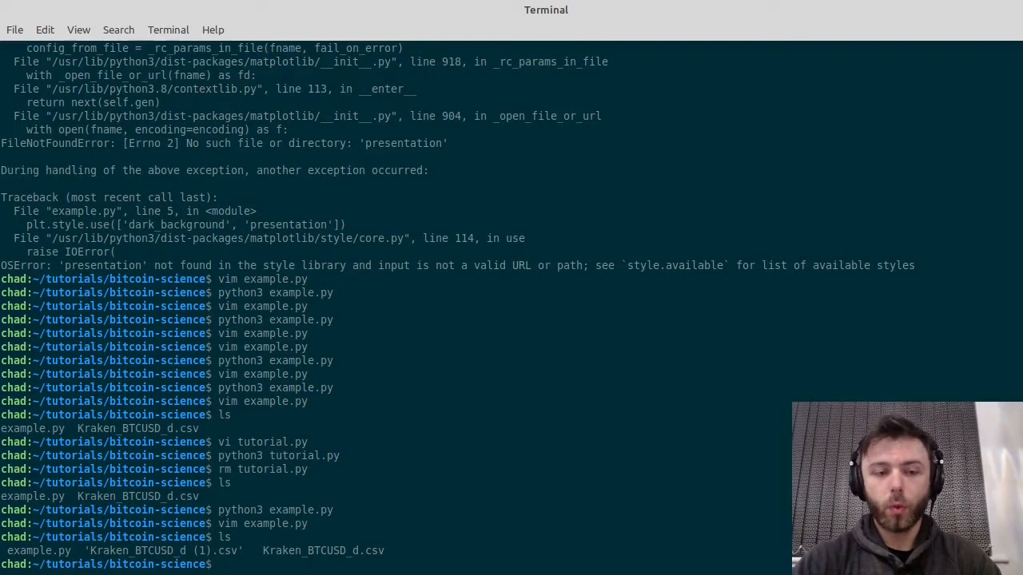
{"action": "type", "text": "vi 'Kraken_BTCUSD_d"}
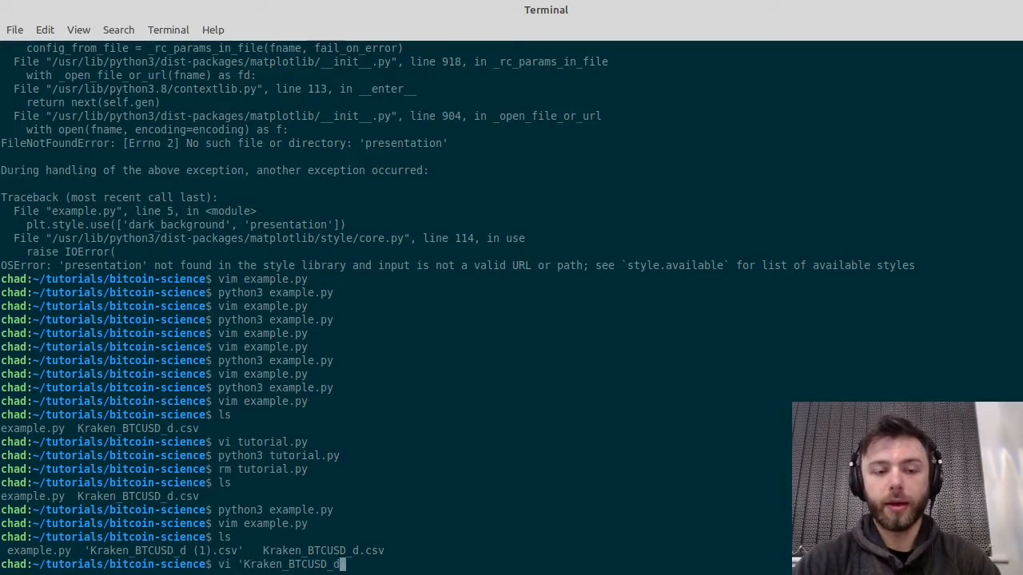
{"action": "key", "text": "Return"}
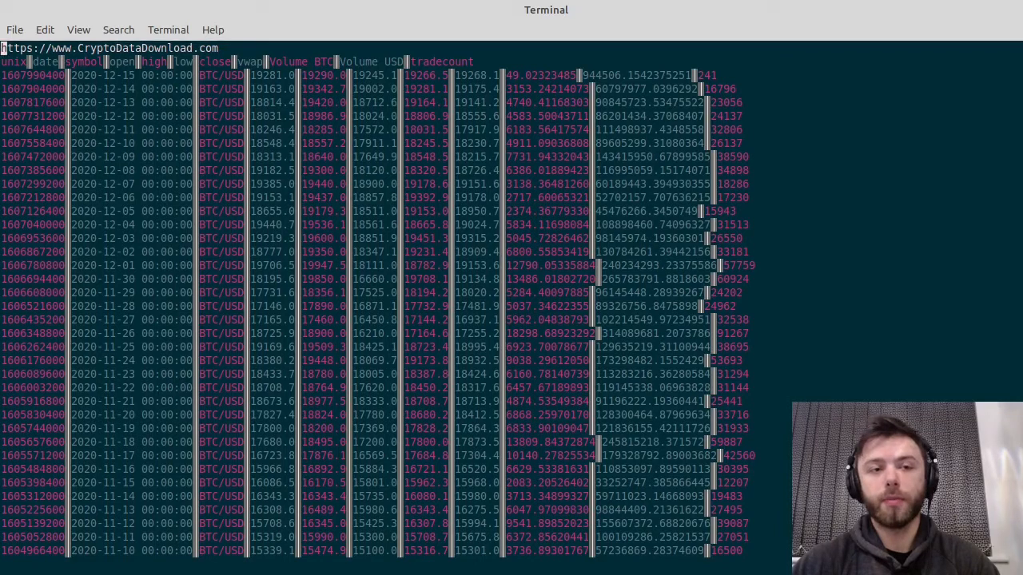
{"action": "scroll", "scroll_direction": "down", "scroll_amount": 3}
{"action": "type", "text": "ls"}
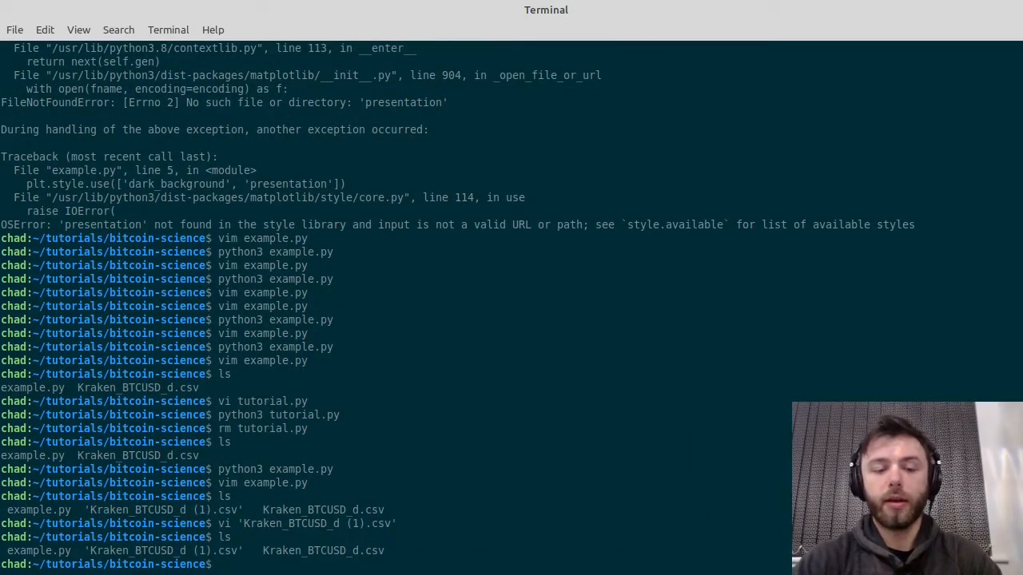
Step: Create tutorial.py in vi importing matplotlib.pyplot as plt and pandas as pd
{"action": "type", "text": "vi"}
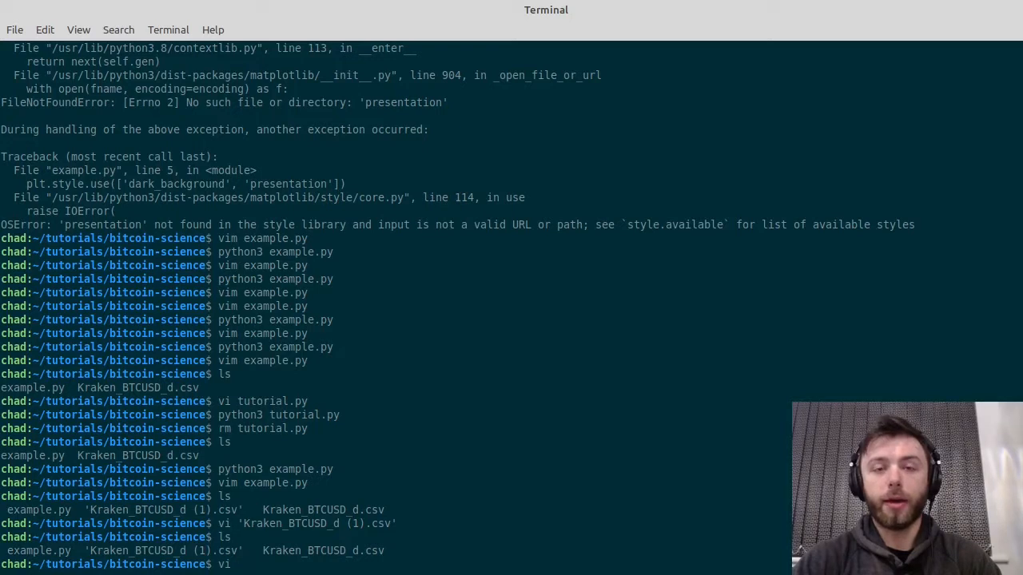
{"action": "type", "text": "tut"}
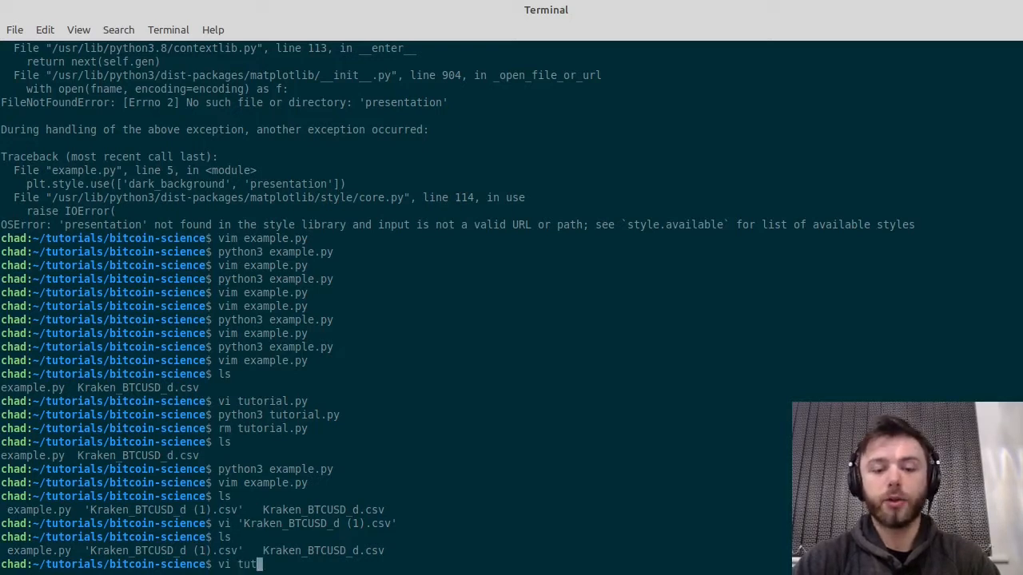
{"action": "key", "text": "Return"}
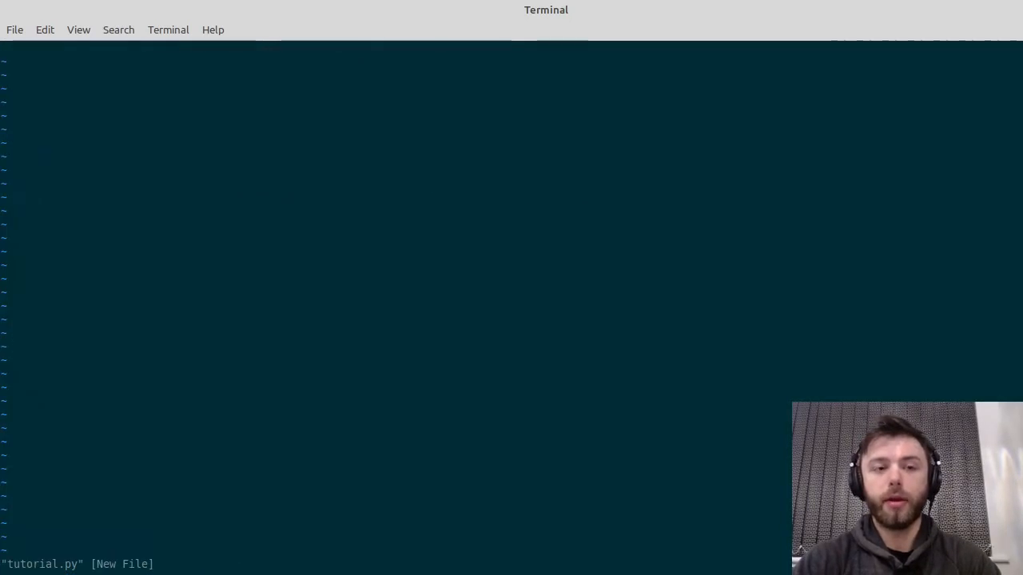
{"action": "key", "text": "i"}
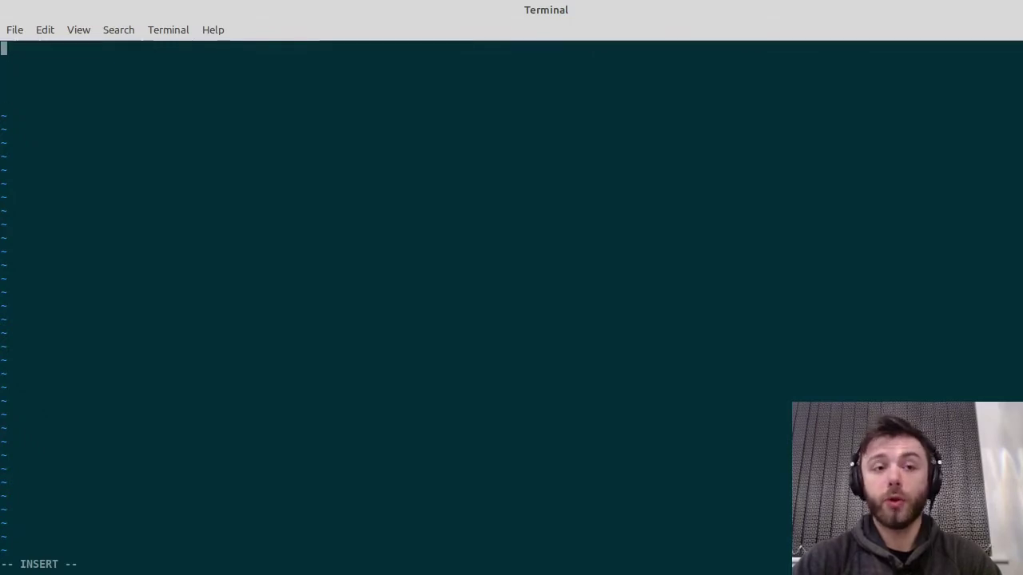
{"action": "type", "text": "import matplot"}
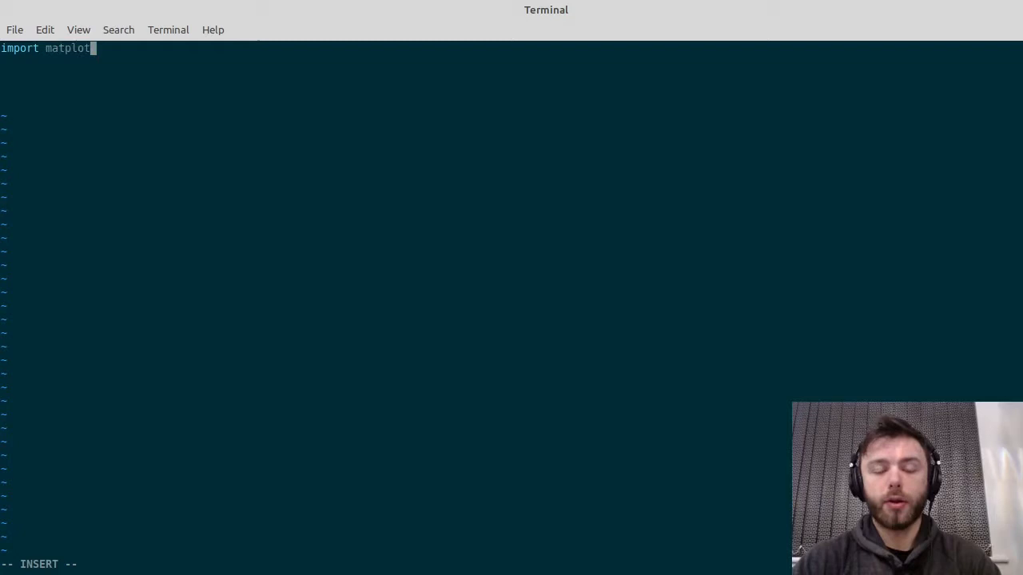
{"action": "type", "text": "lib.py"}
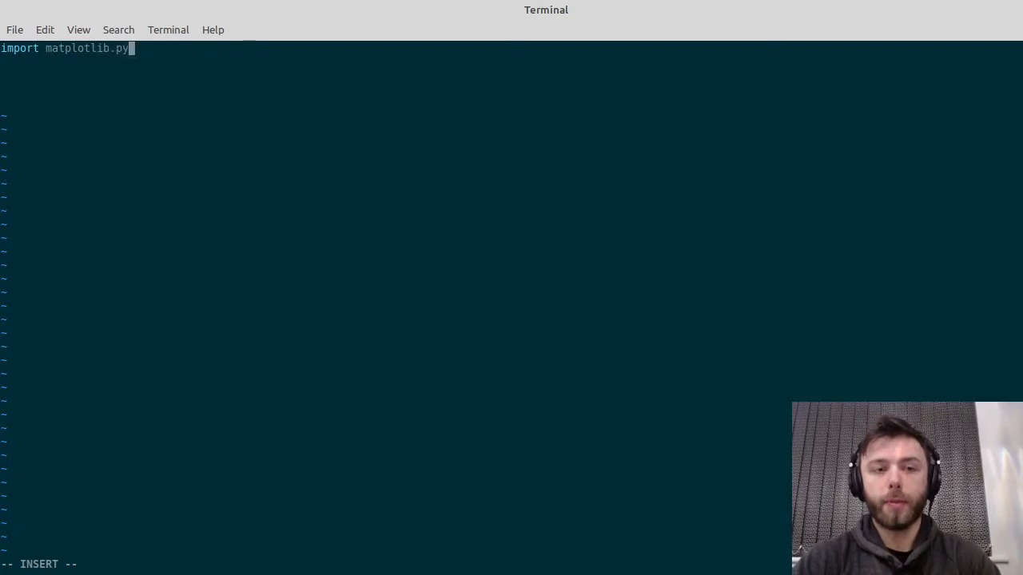
{"action": "type", "text": "plot as"}
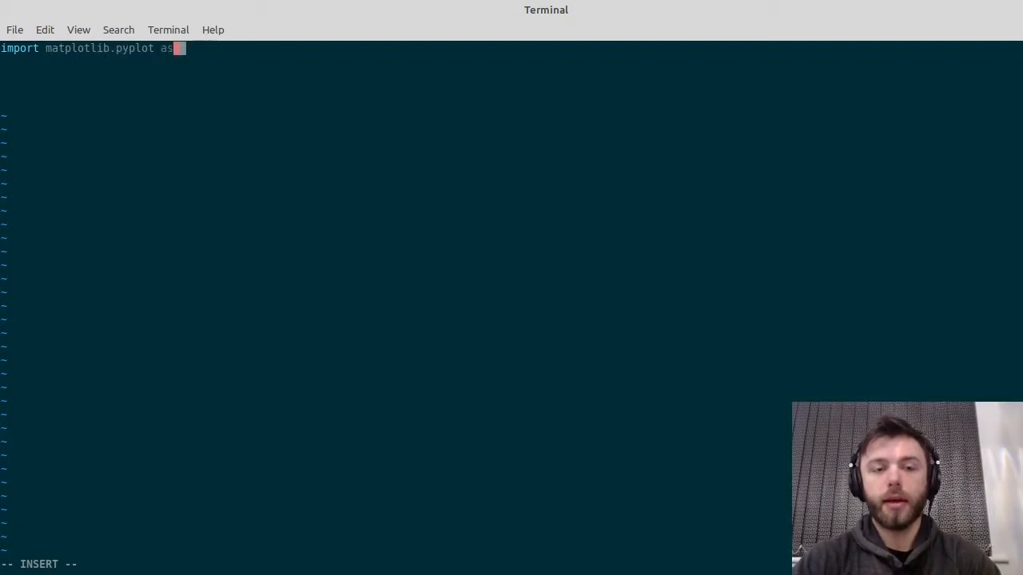
{"action": "type", "text": "plt"}
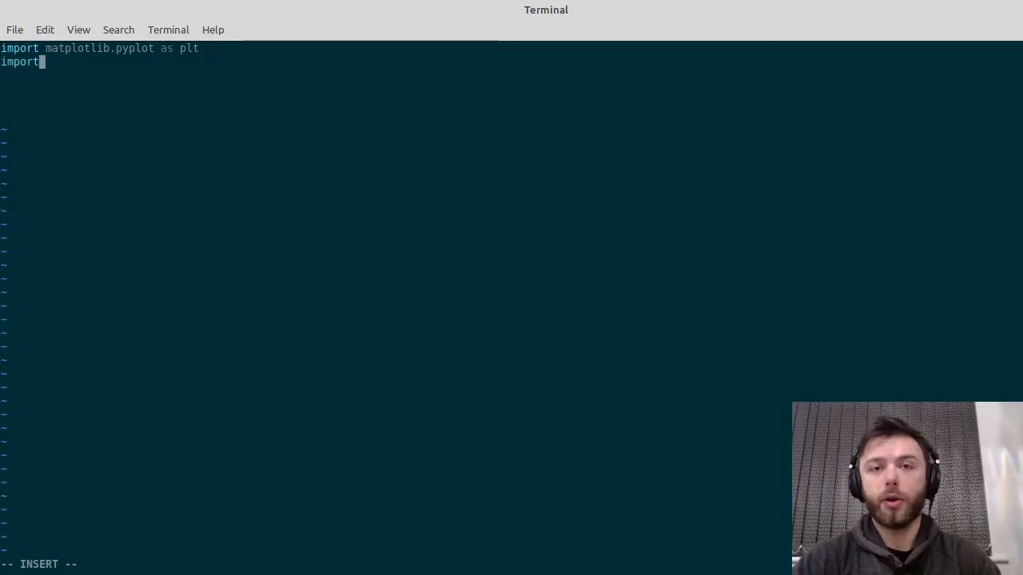
{"action": "type", "text": "pandas"}
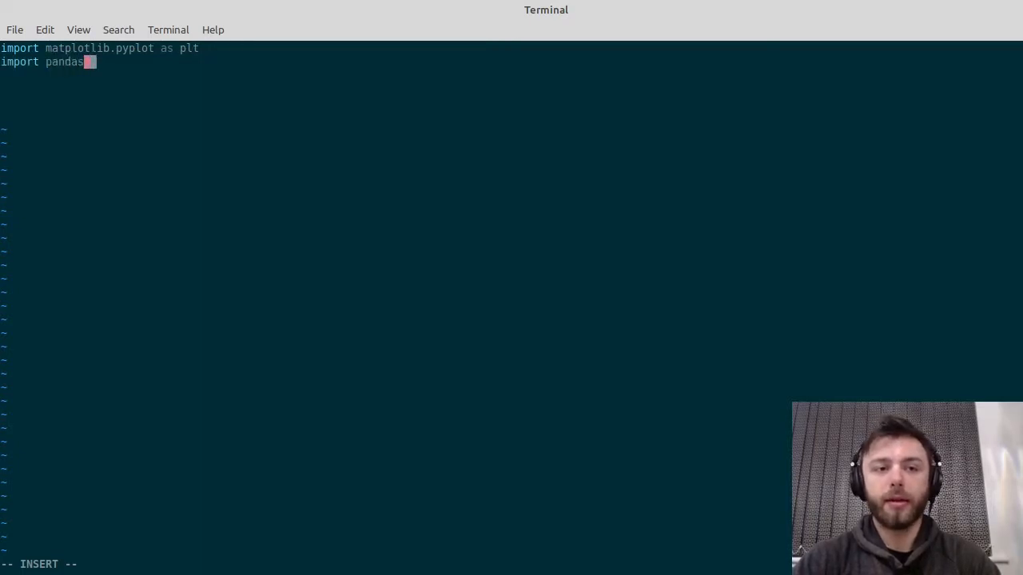
{"action": "type", "text": "as pd"}
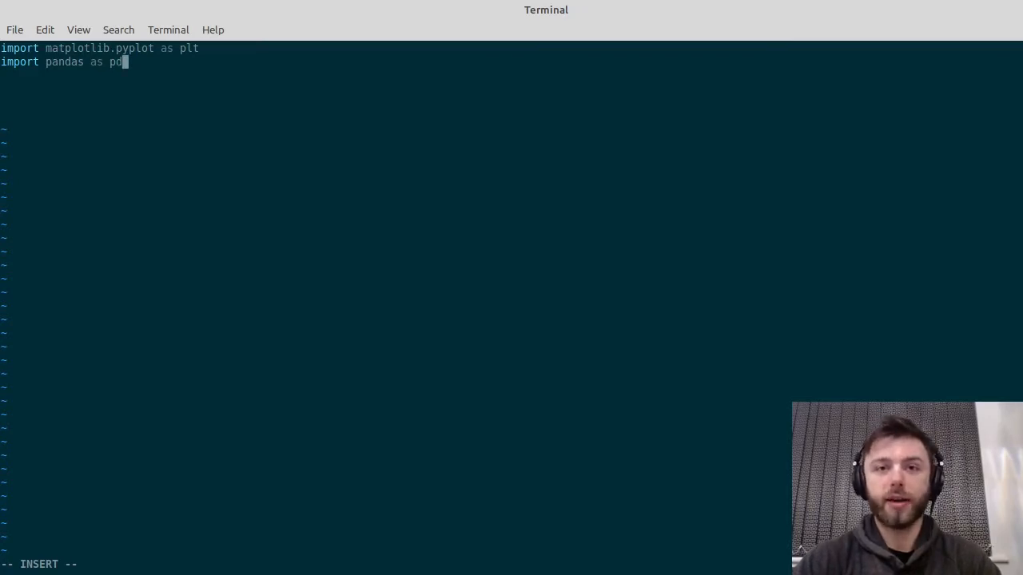
{"action": "key", "text": "Return"}
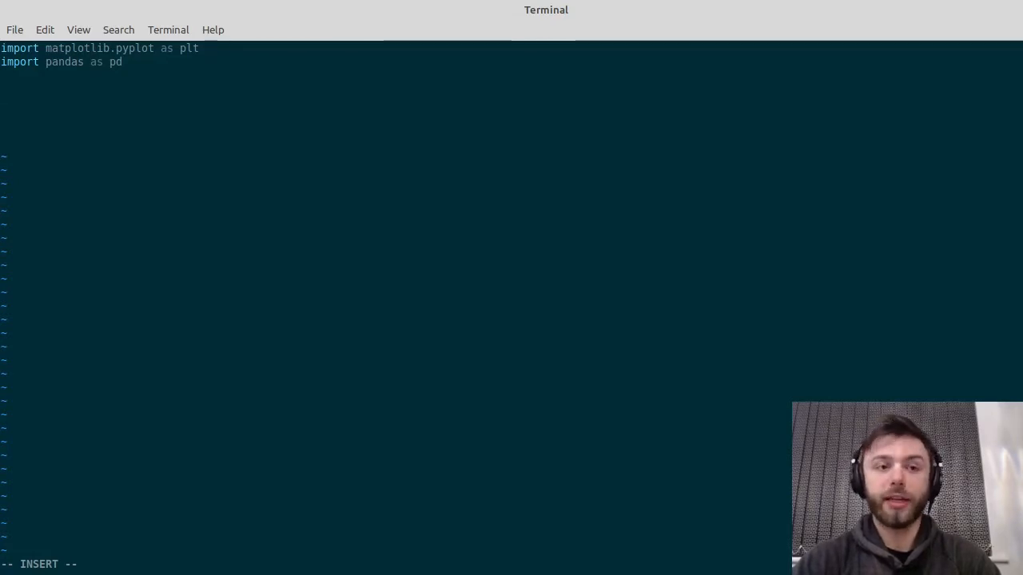
Step: Start df = pd.read_csv("") and copy the Kraken CSV name from the shell's ls listing
{"action": "type", "text": "df ="}
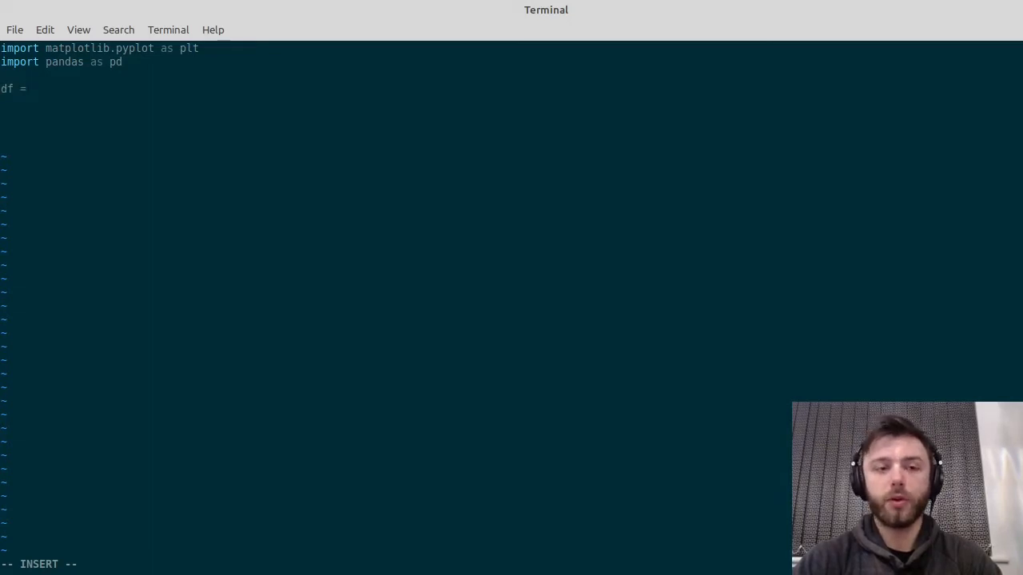
{"action": "type", "text": "pd.read_csv("}
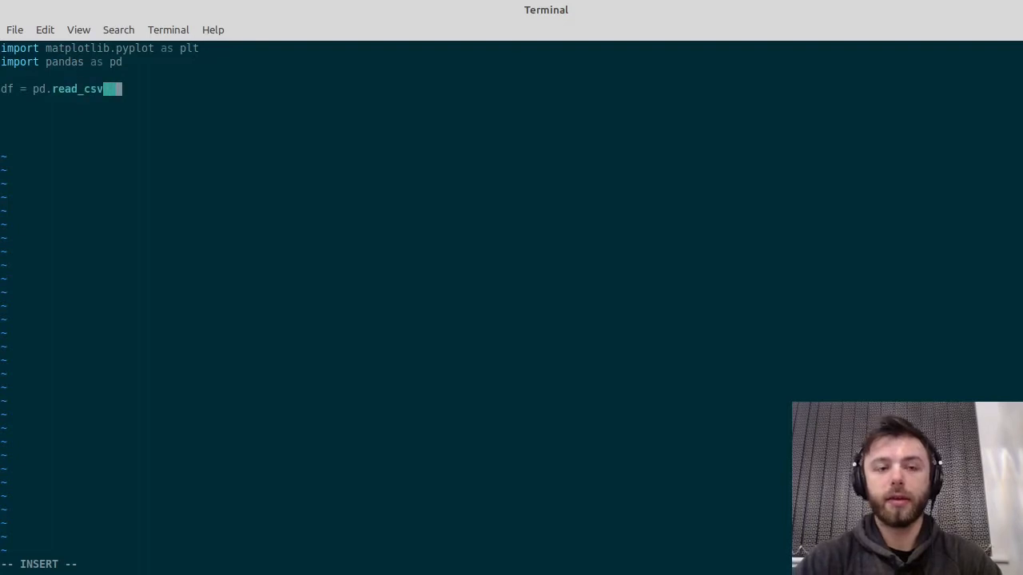
{"action": "type", "text": "(\"\")"}
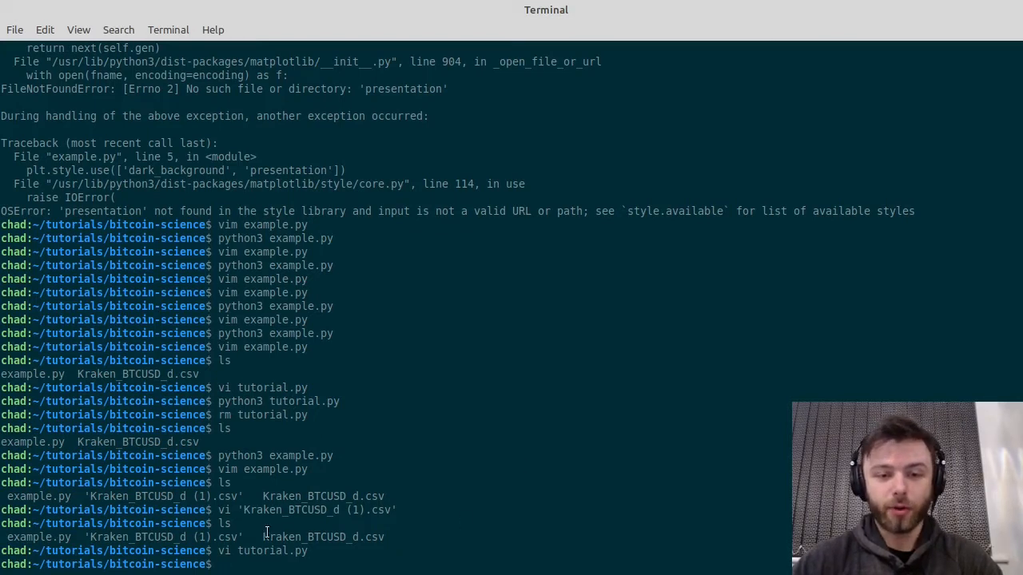
{"action": "double_click", "coordinate": [323, 537]}
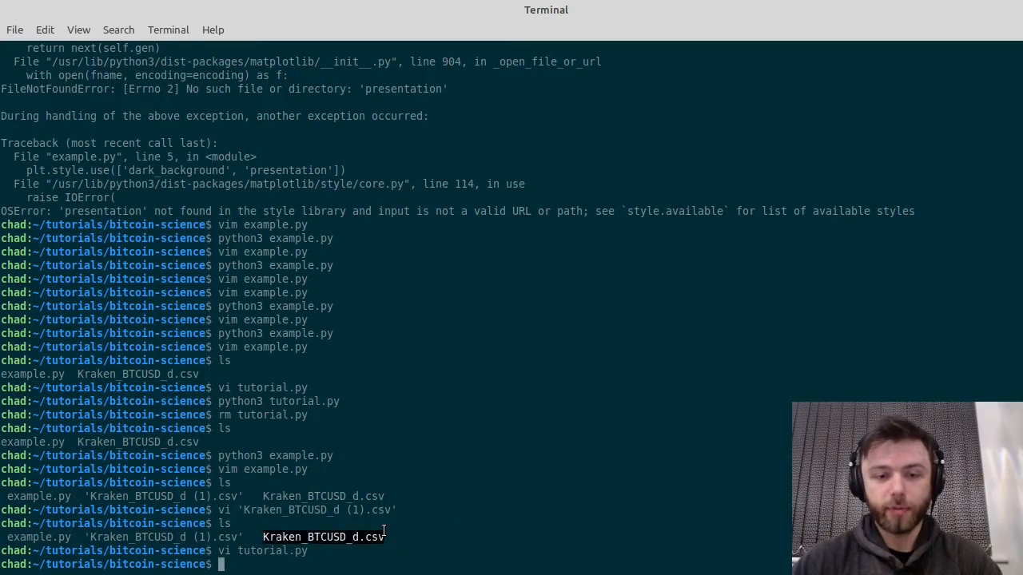
{"action": "mouse_move", "coordinate": [422, 507]}
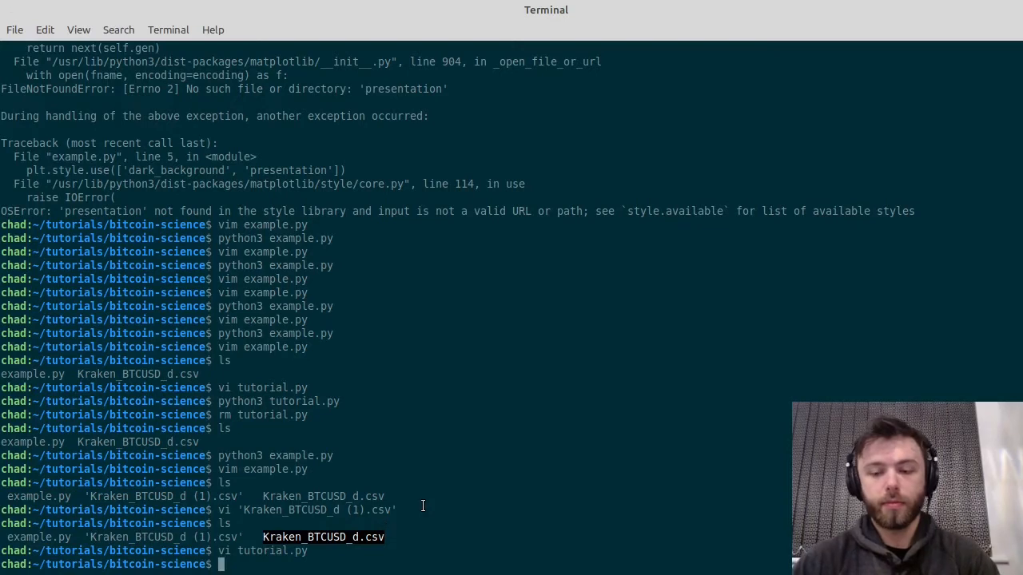
{"action": "key", "text": "Return"}
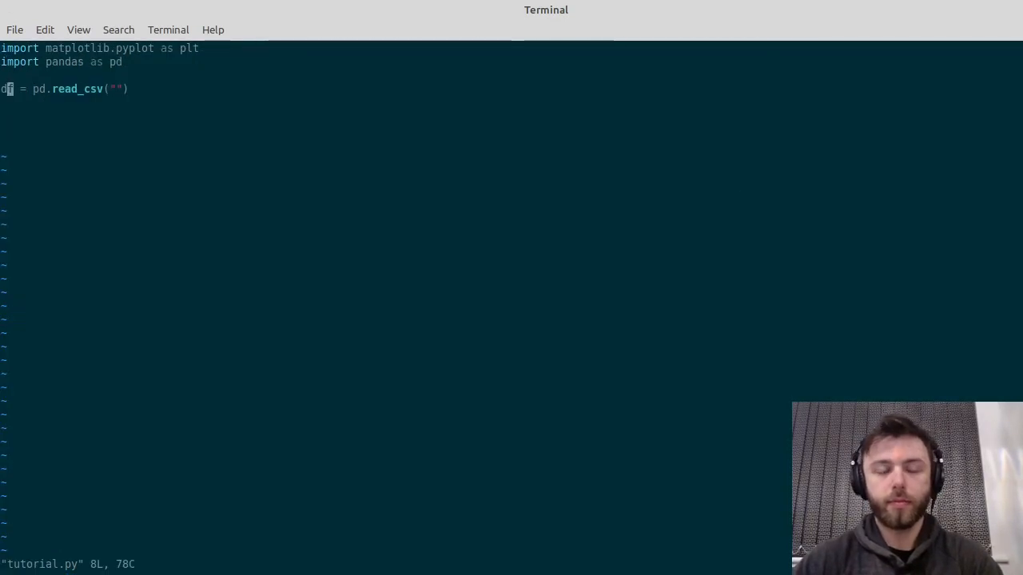
Step: Fill the read_csv call with Kraken_BTCUSD_d.csv and leave a blank line after it
{"action": "key", "text": "i"}
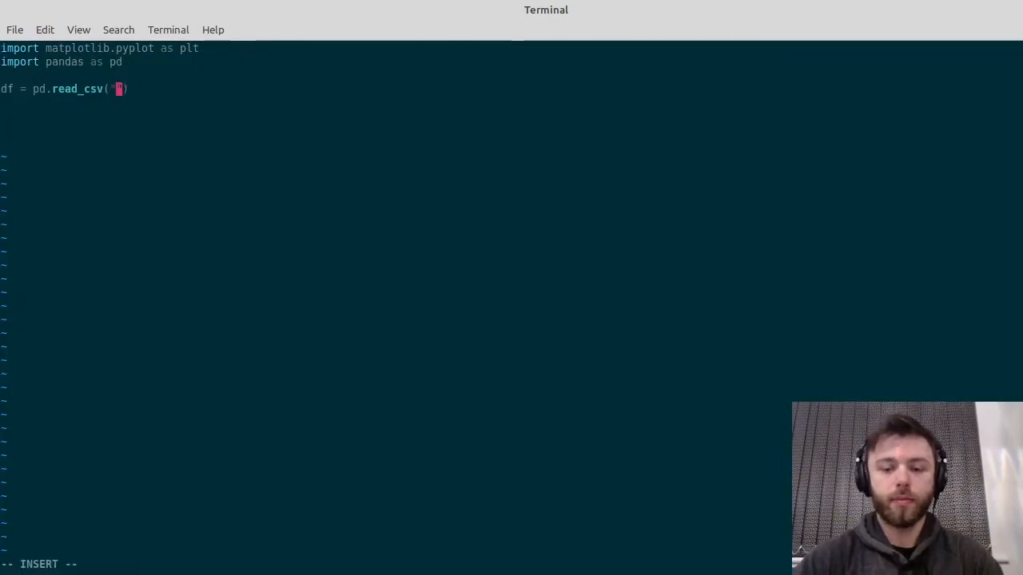
{"action": "type", "text": "Kraken_BTCUSD_d.csv"}
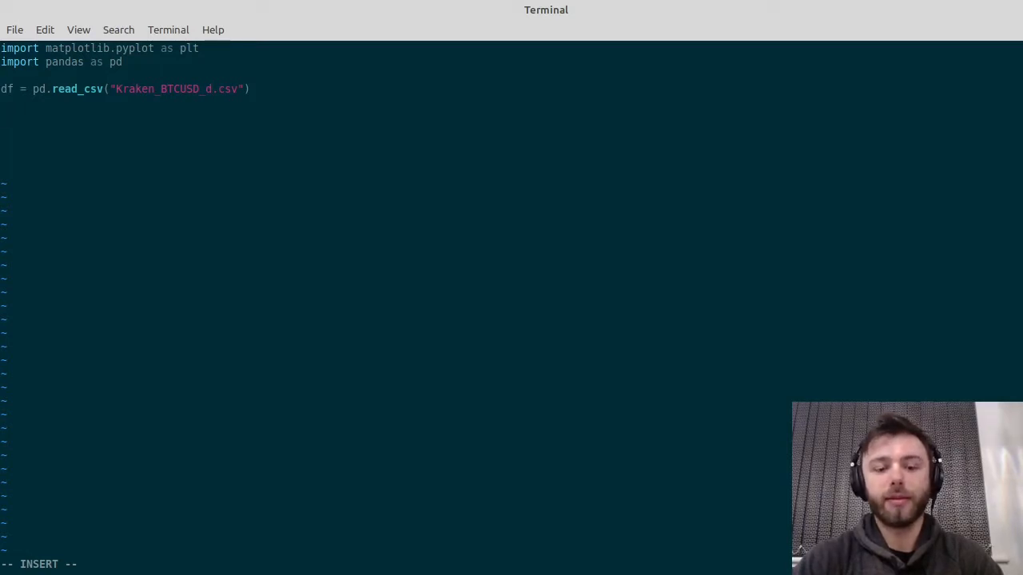
{"action": "key", "text": "Return"}
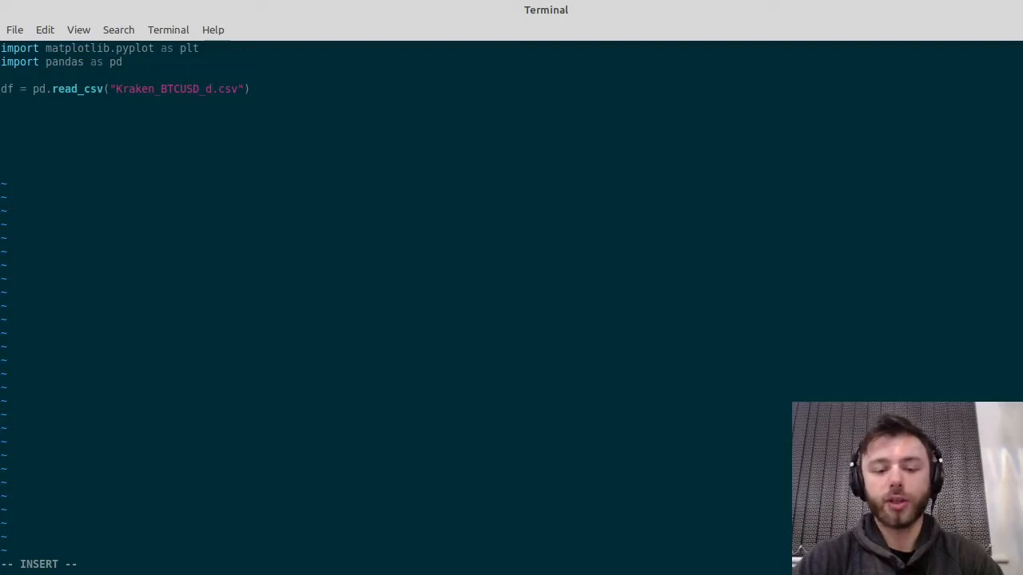
{"action": "key", "text": "Return"}
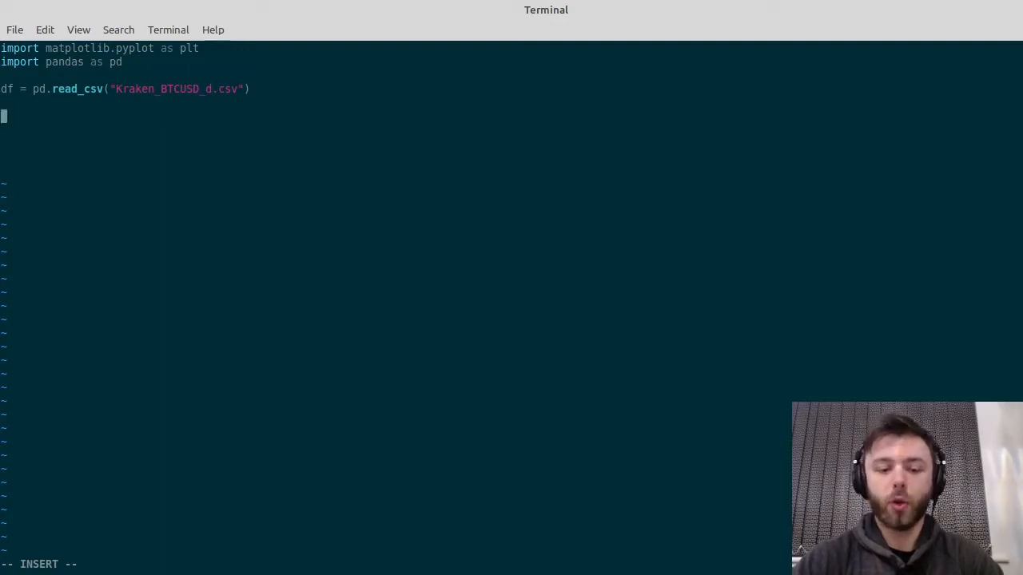
Step: Add df['date'] = pd.to_datetime(df.date) and begin the next df statement
{"action": "type", "text": "df"}
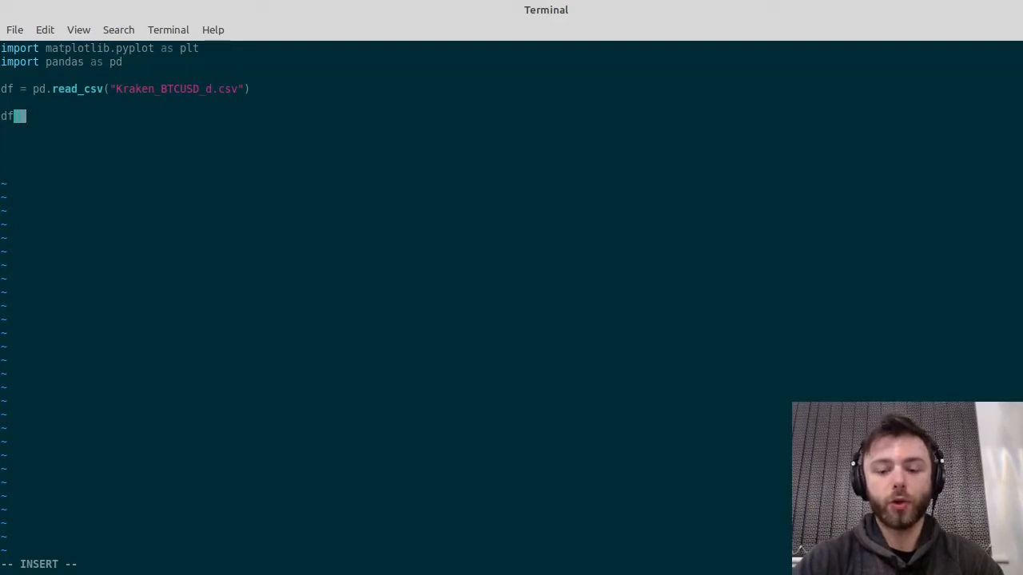
{"action": "type", "text": "['date']"}
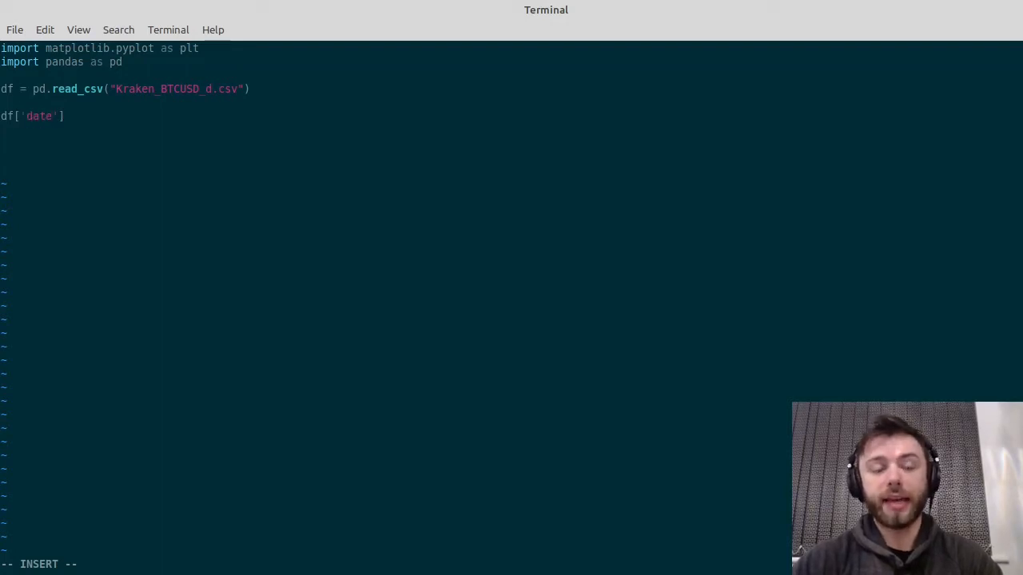
{"action": "type", "text": "="}
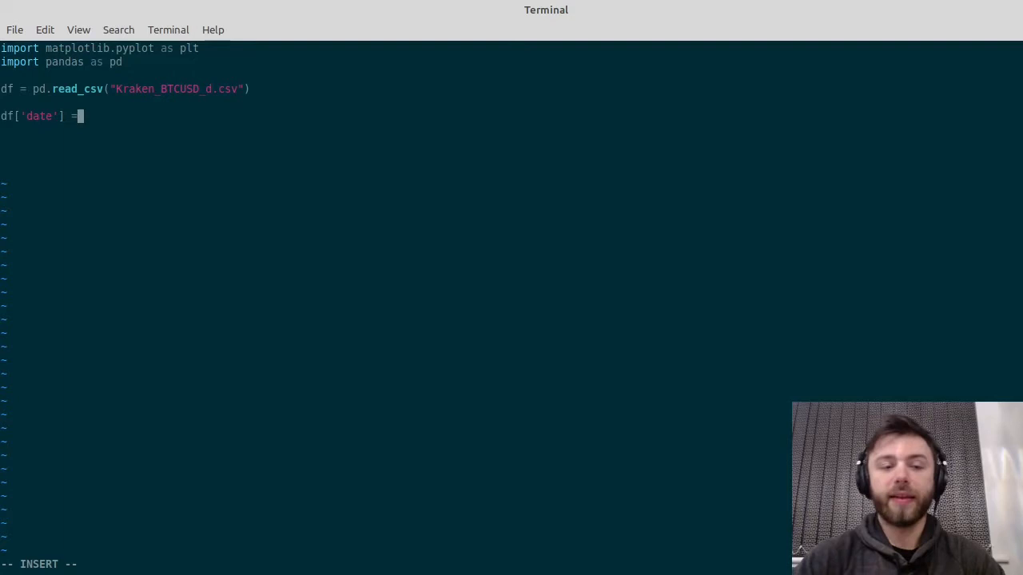
{"action": "type", "text": "pd.to_datet"}
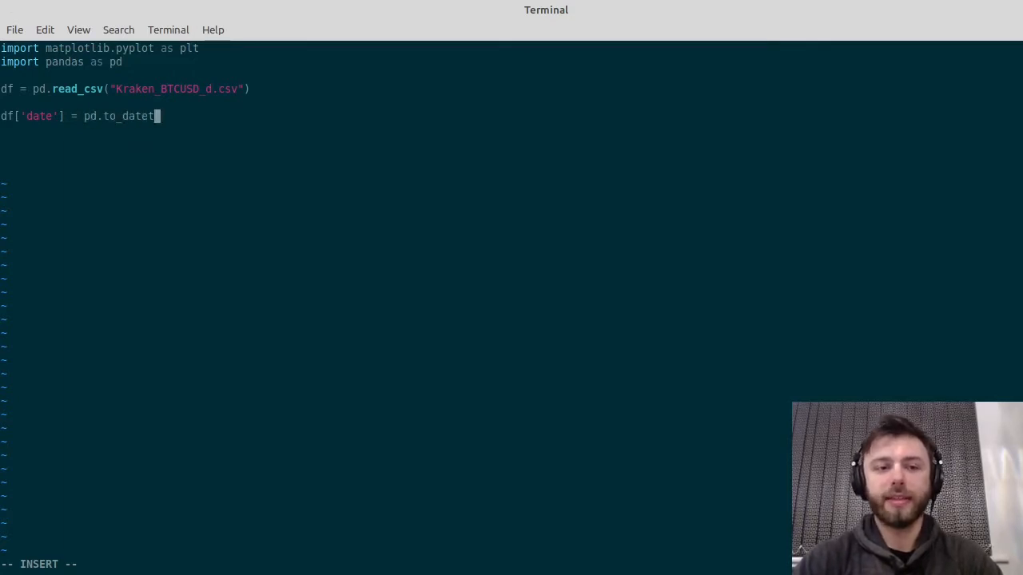
{"action": "type", "text": "ime("}
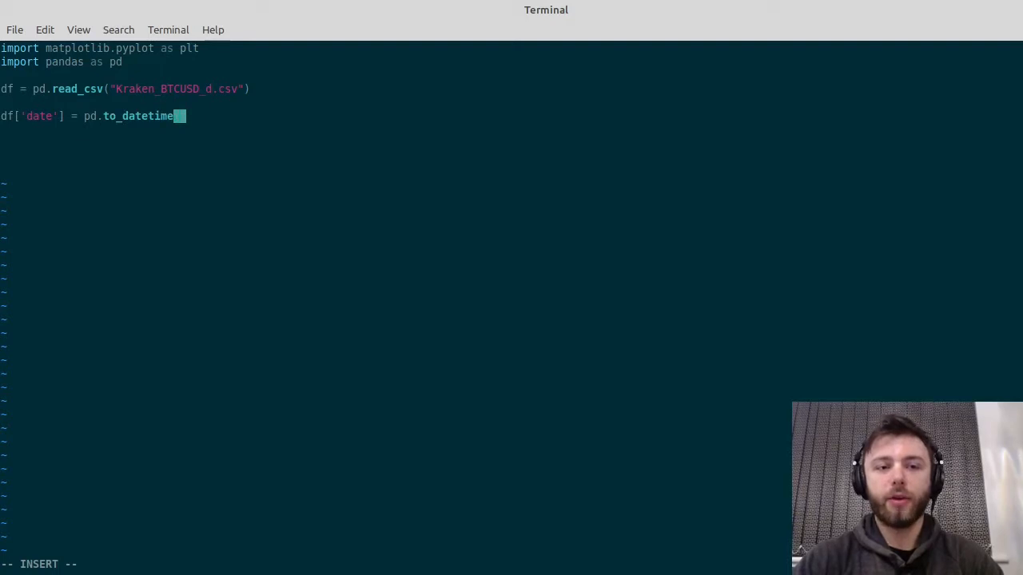
{"action": "type", "text": "df.d"}
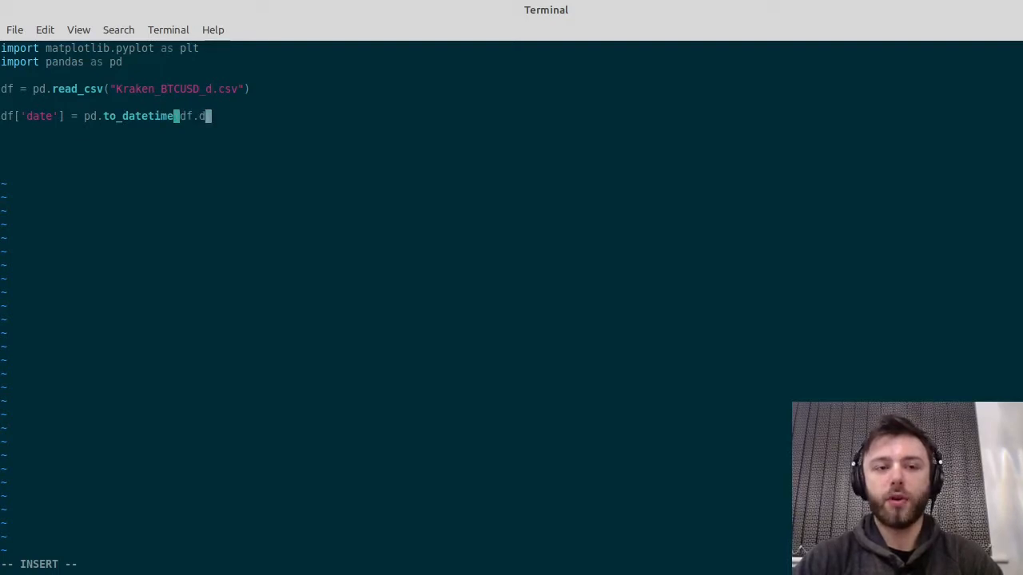
{"action": "type", "text": "ate"}
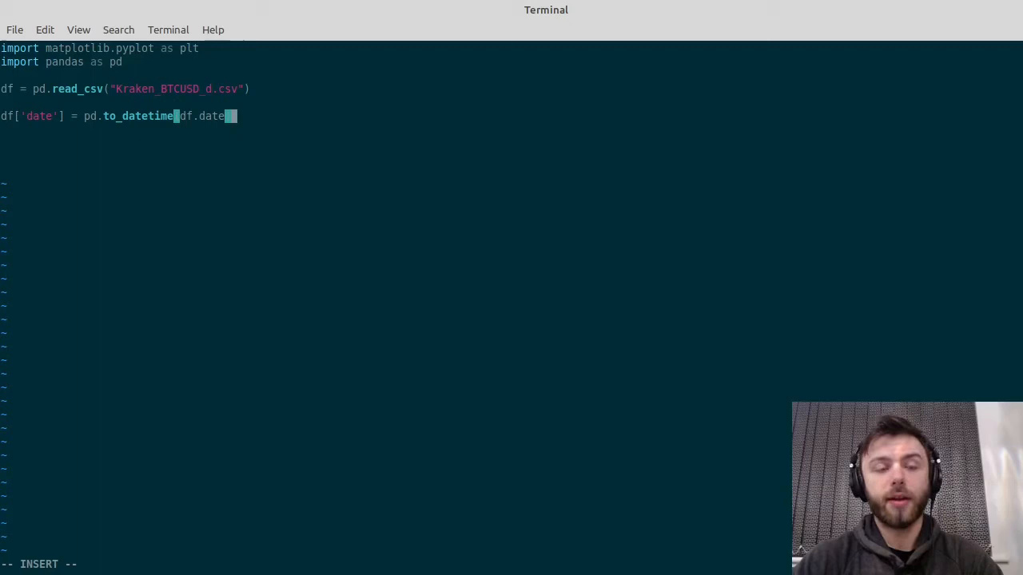
{"action": "key", "text": "Return"}
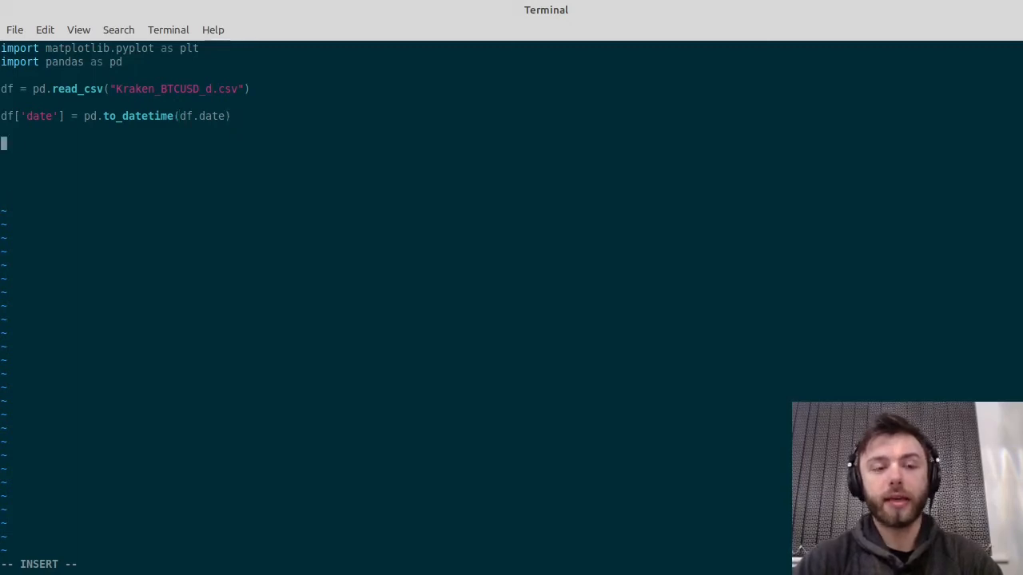
{"action": "type", "text": "df"}
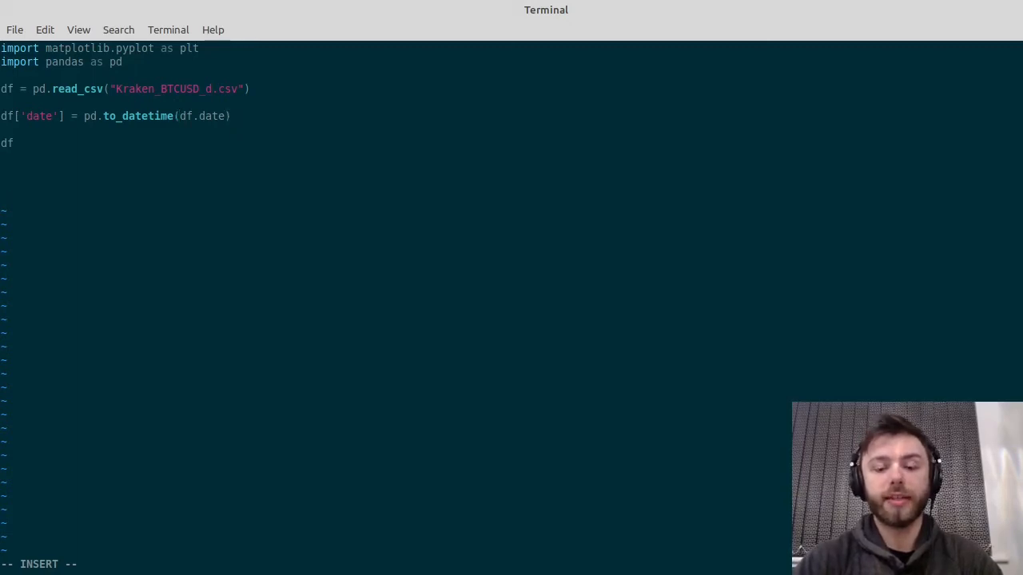
Step: Write df.plot(x = 'date', y = 'open') followed by plt.show()
{"action": "type", "text": ".plot"}
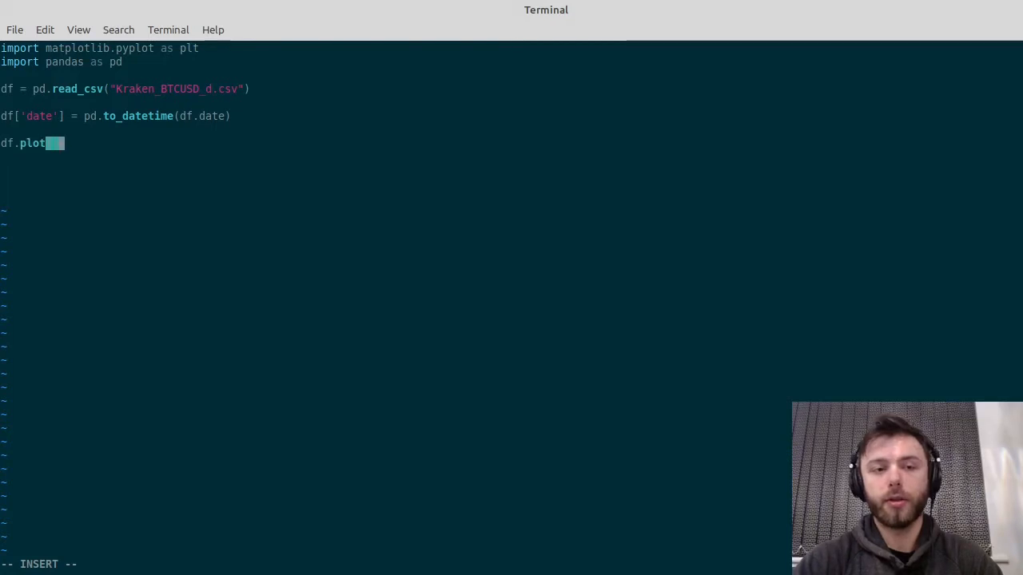
{"action": "type", "text": "x ="}
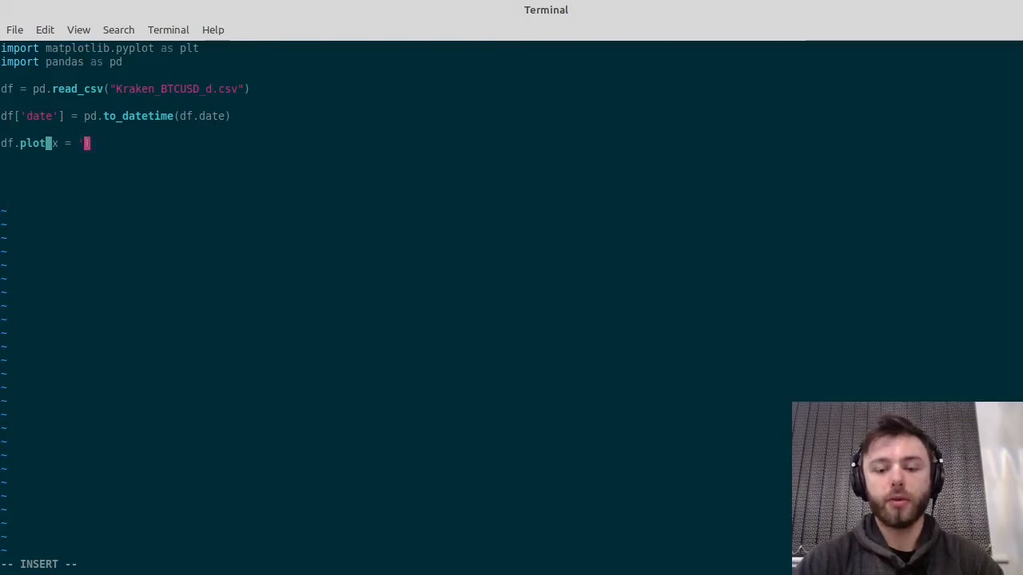
{"action": "type", "text": "'date', y = '"}
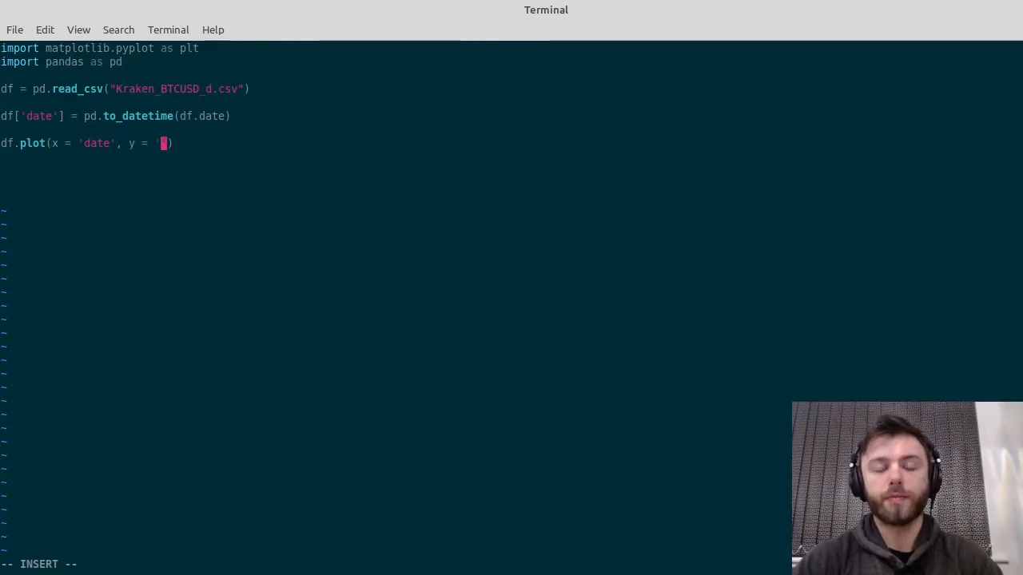
{"action": "type", "text": "open"}
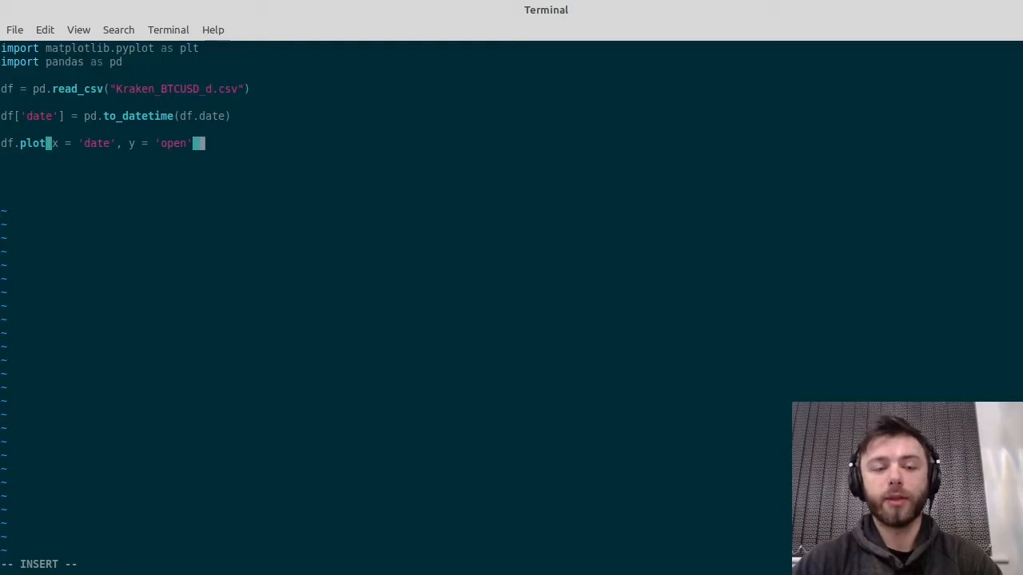
{"action": "key", "text": "Return"}
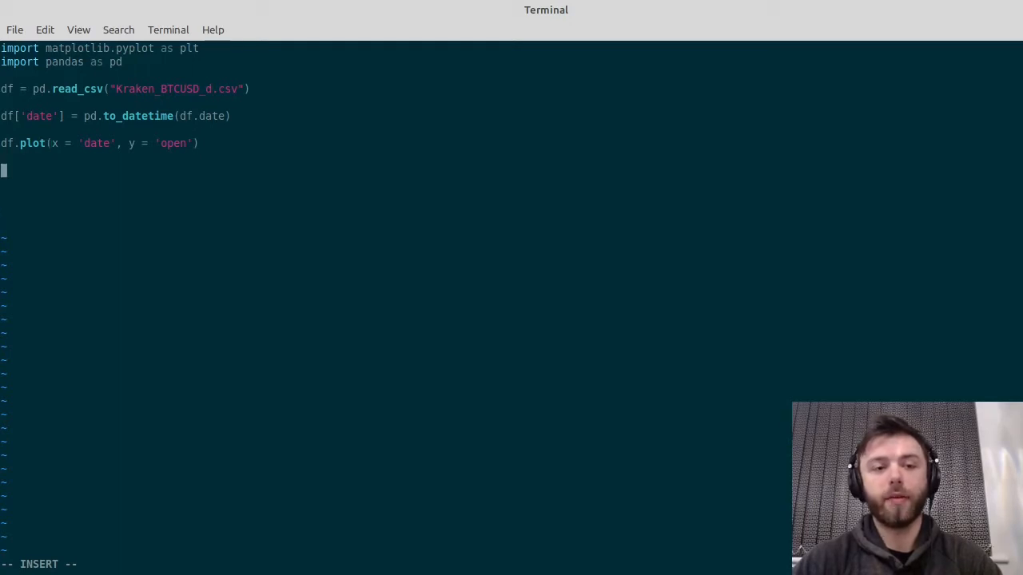
{"action": "type", "text": "plt."}
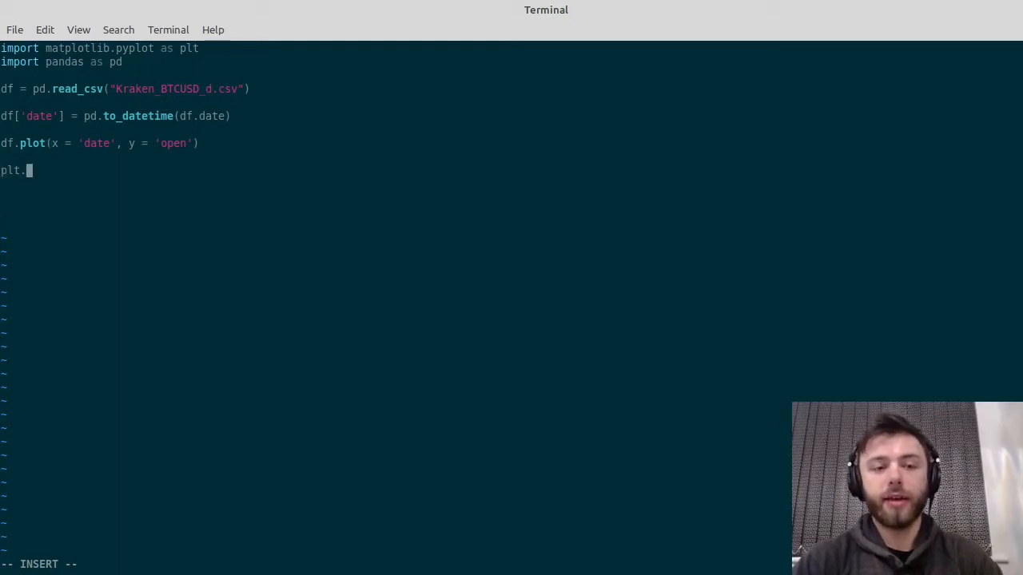
{"action": "type", "text": "show"}
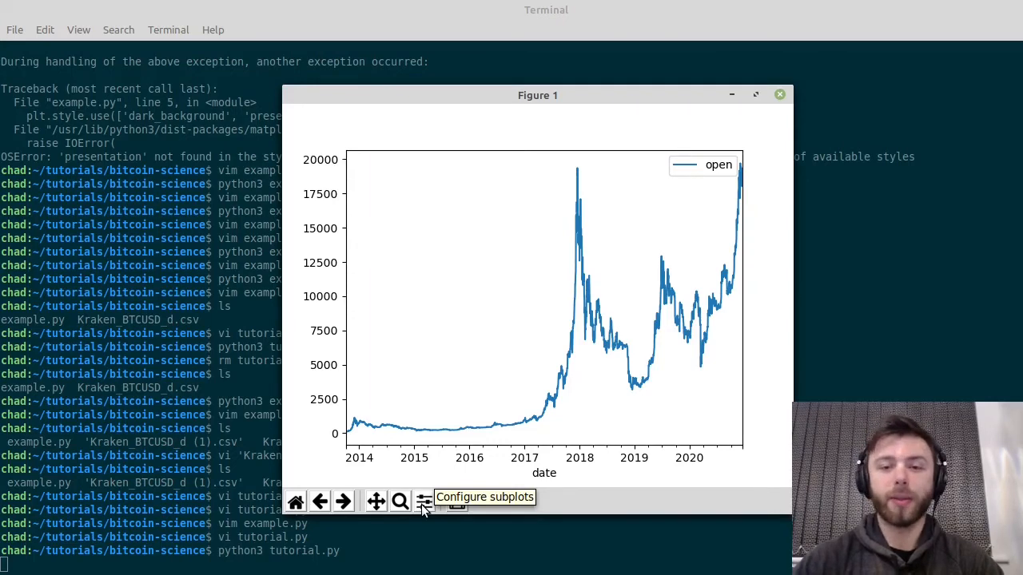
{"action": "mouse_move", "coordinate": [462, 342]}
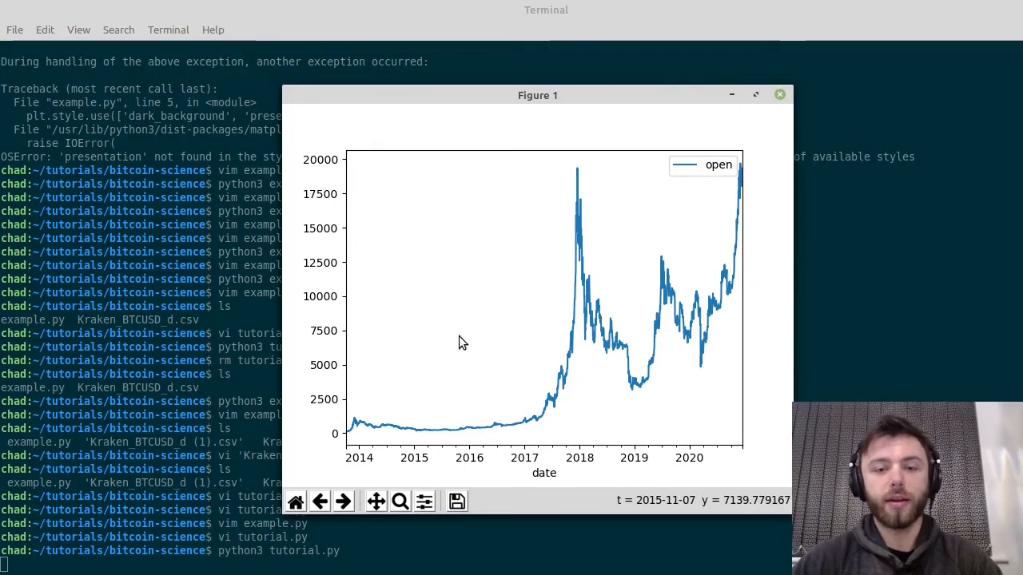
{"action": "mouse_move", "coordinate": [534, 248]}
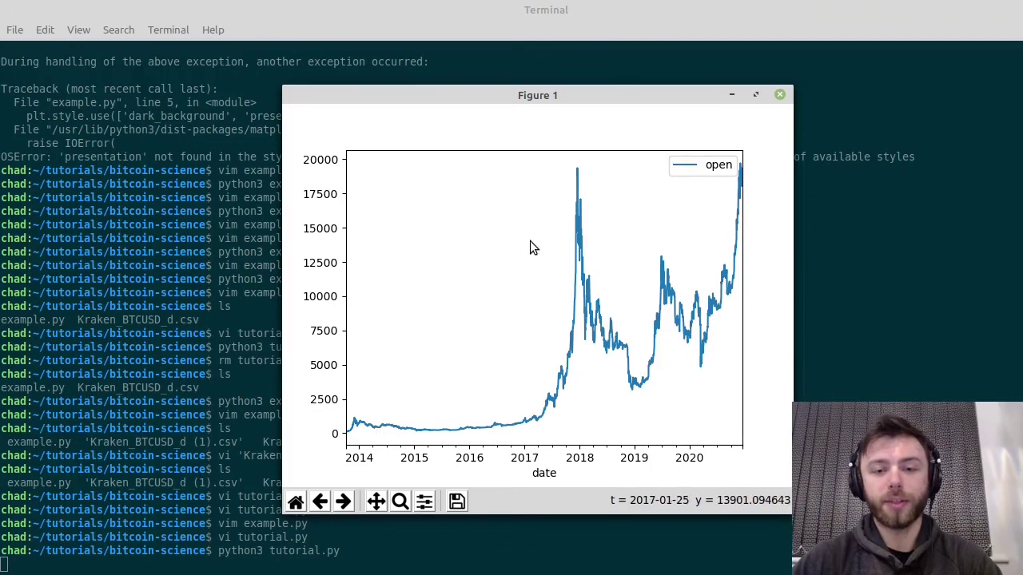
Step: Close Figure 1 after reviewing the linear open-price plot
{"action": "left_click", "coordinate": [730, 94]}
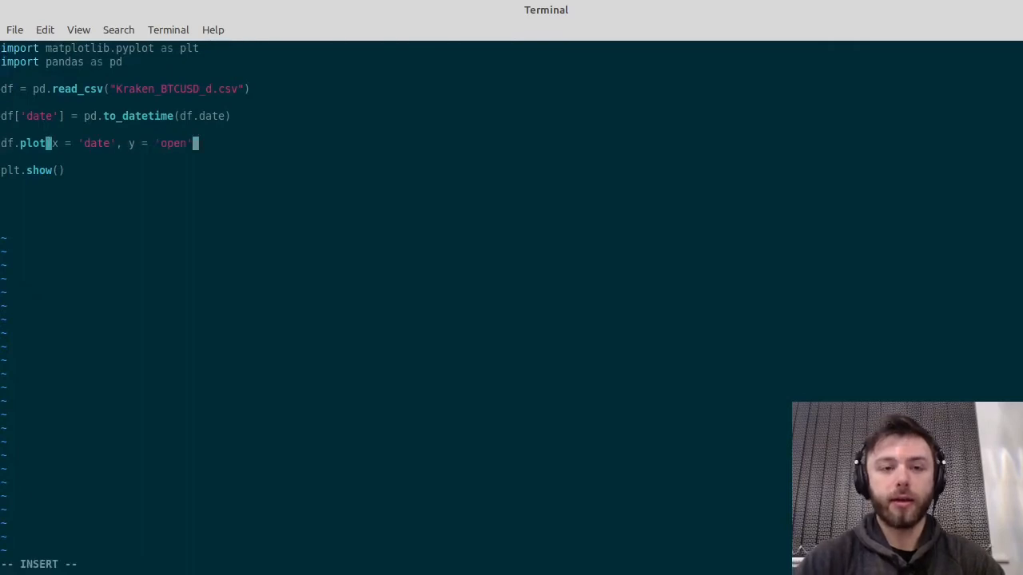
Step: Add logy = True to df.plot, rerun the script and close the log-scale figure
{"action": "type", "text": ", logy"}
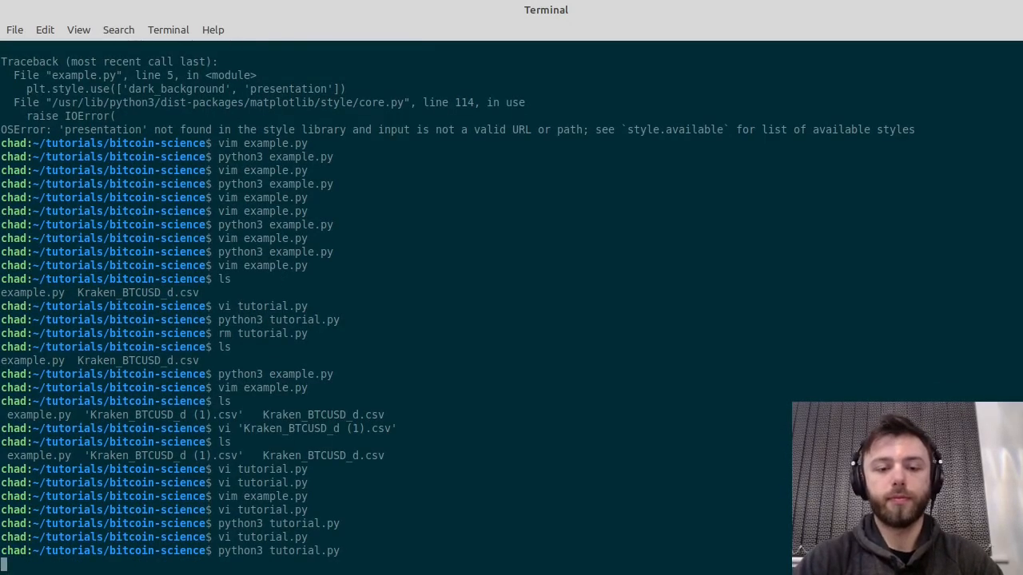
{"action": "key", "text": "Return"}
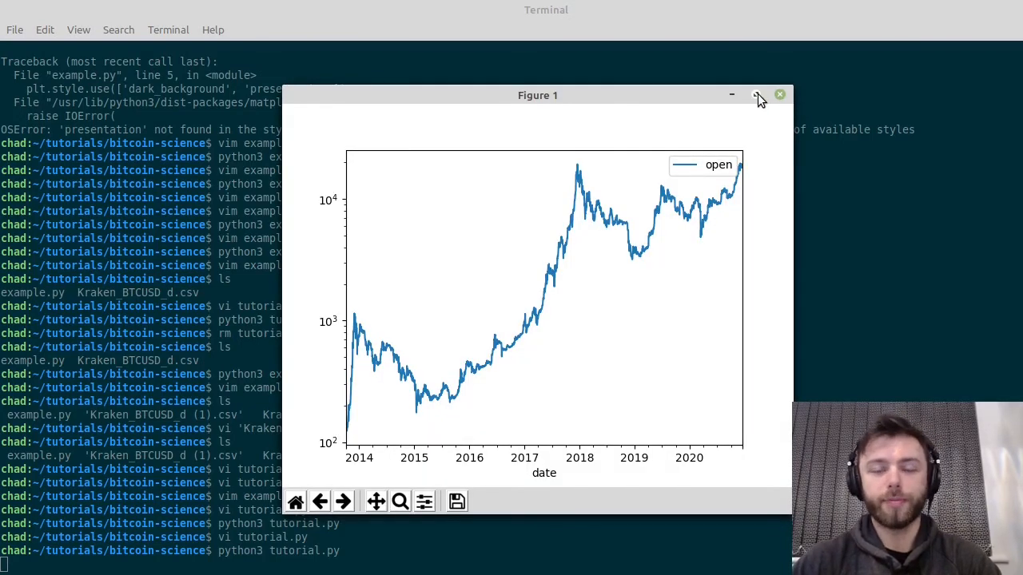
{"action": "left_click", "coordinate": [779, 94]}
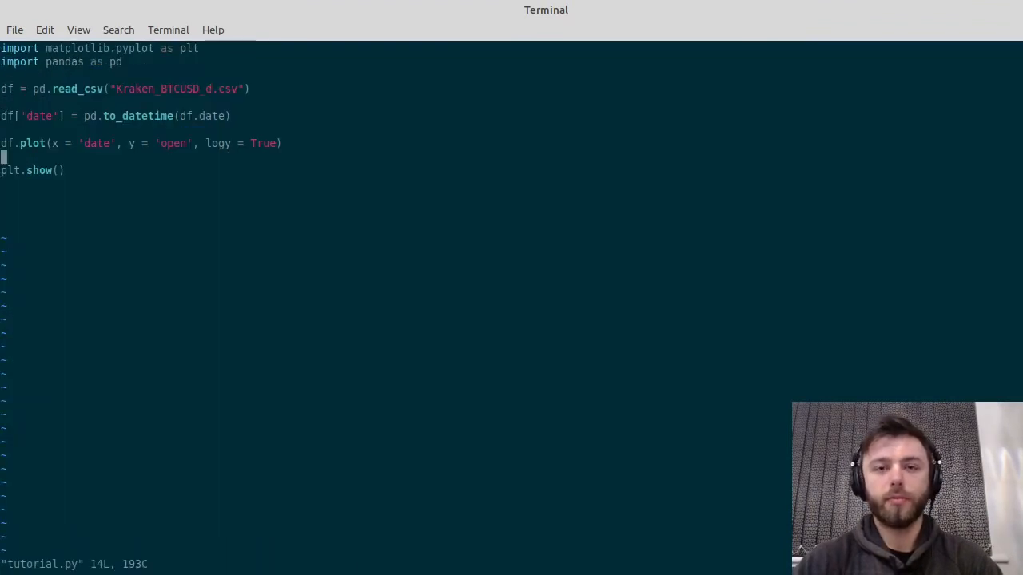
Step: Insert plt.xlabel("Date") and plt.ylabel("Bitcoin Price") before plt.show()
{"action": "key", "text": "i"}
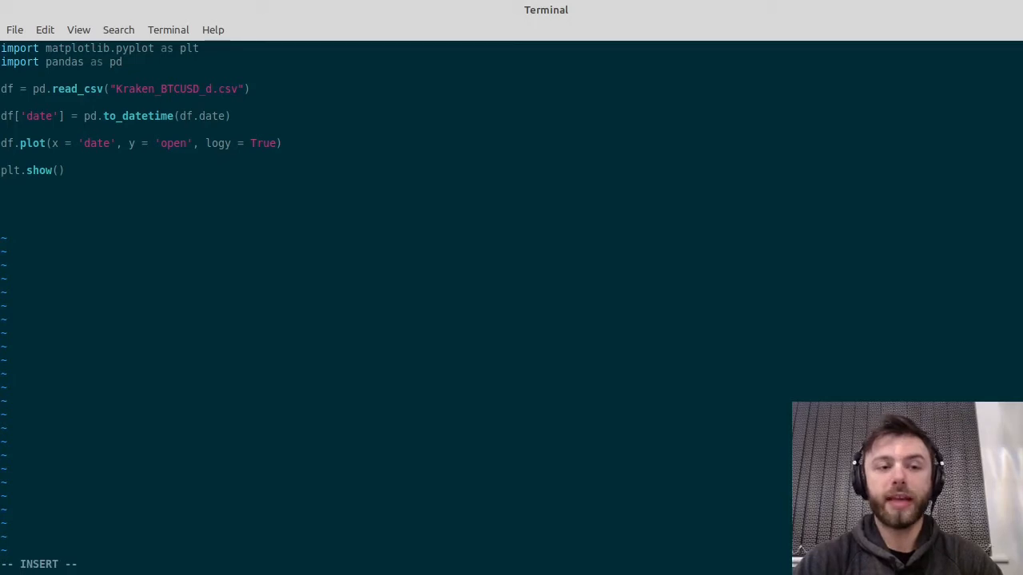
{"action": "key", "text": "Return"}
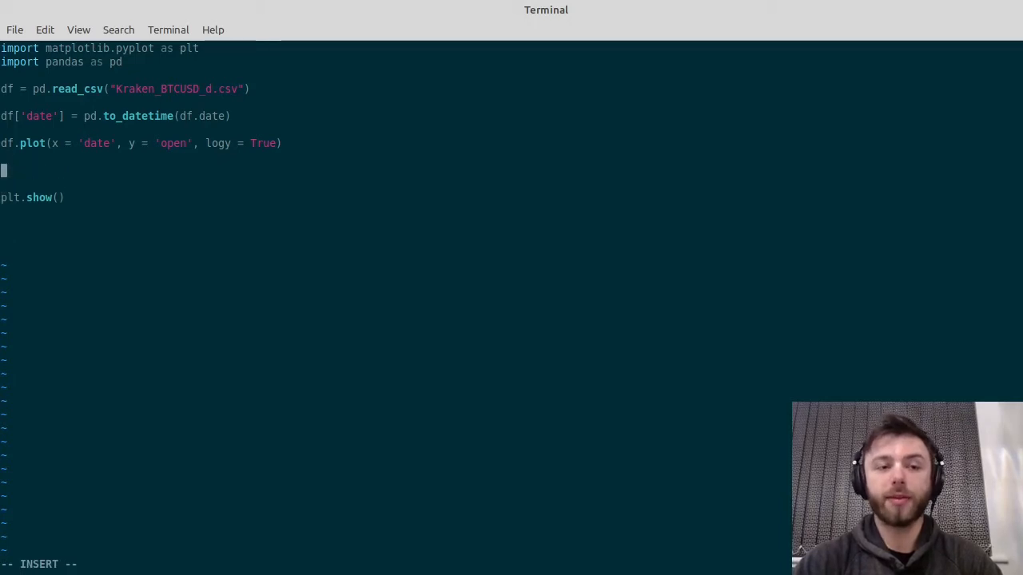
{"action": "type", "text": "plt."}
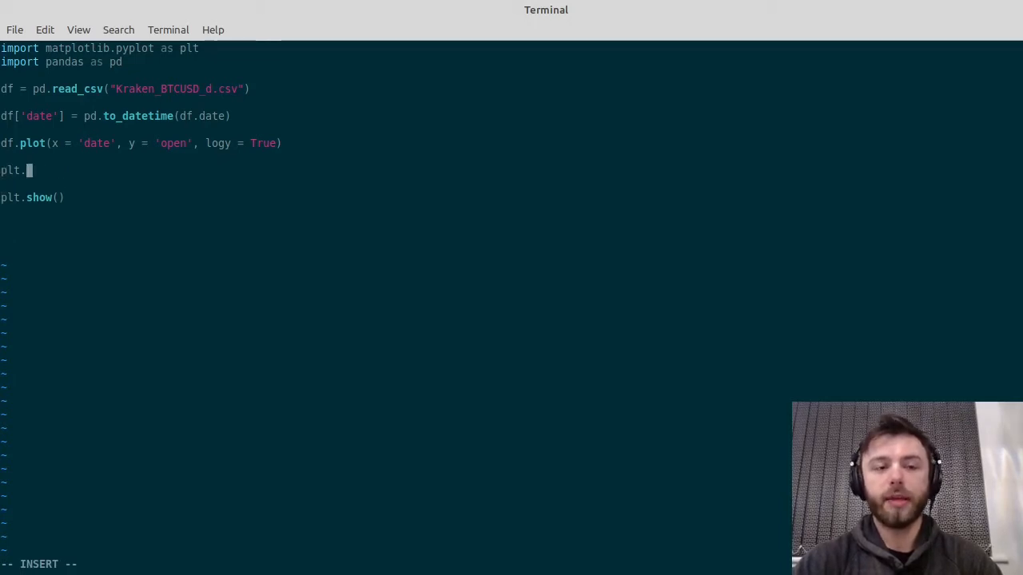
{"action": "type", "text": "xlabel("}
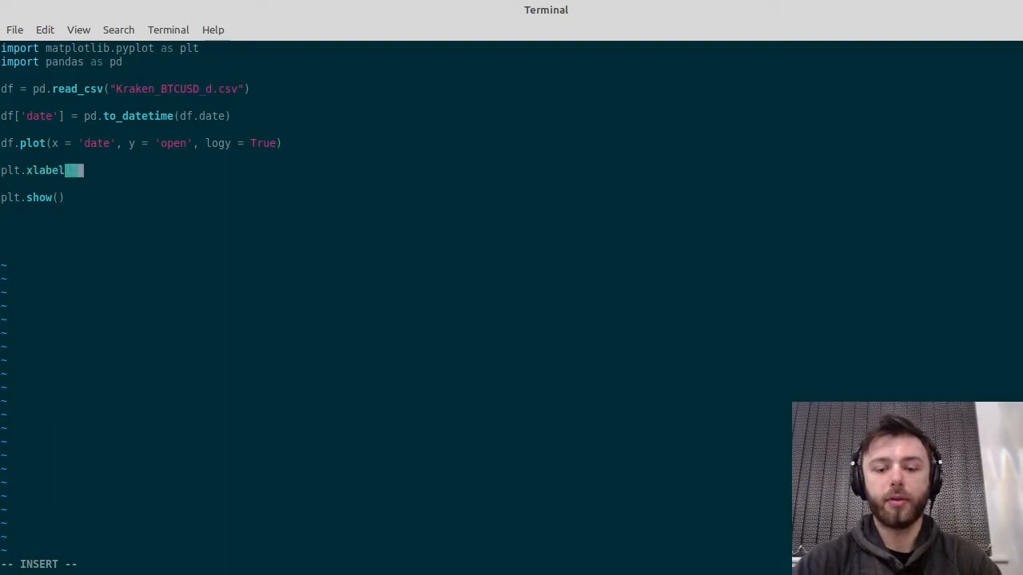
{"action": "type", "text": "(\"\")"}
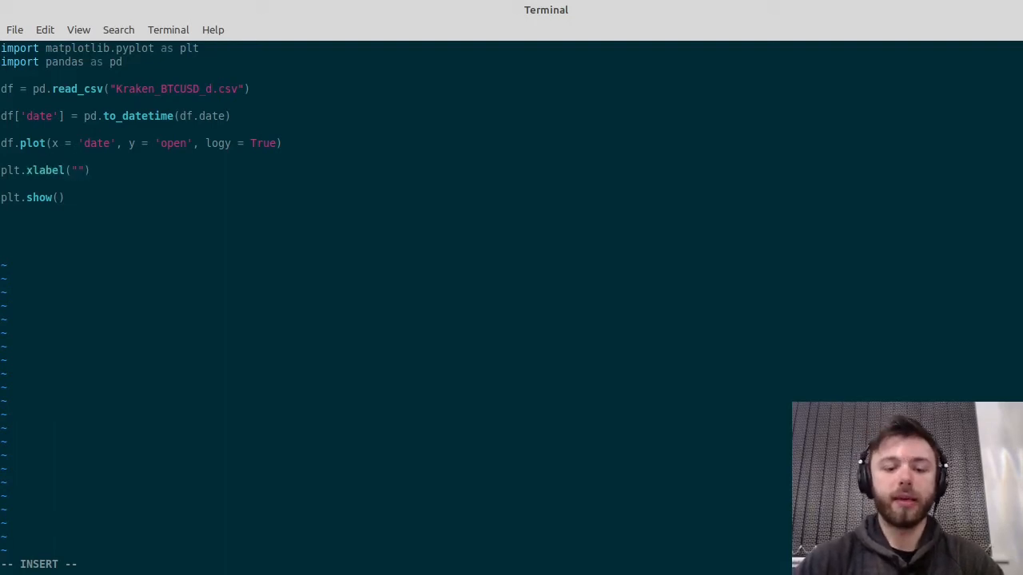
{"action": "type", "text": "Date"}
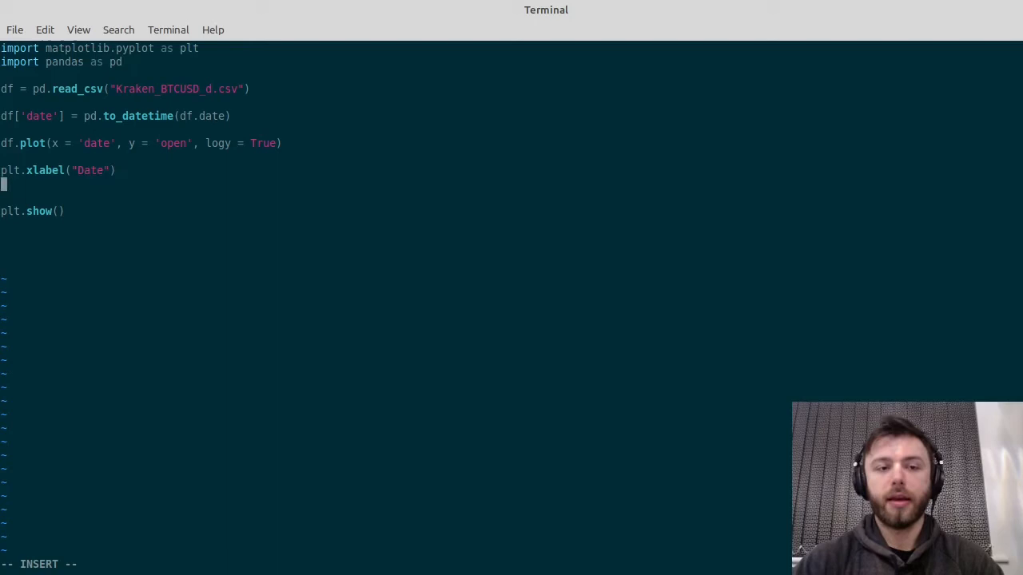
{"action": "type", "text": "plt.yl"}
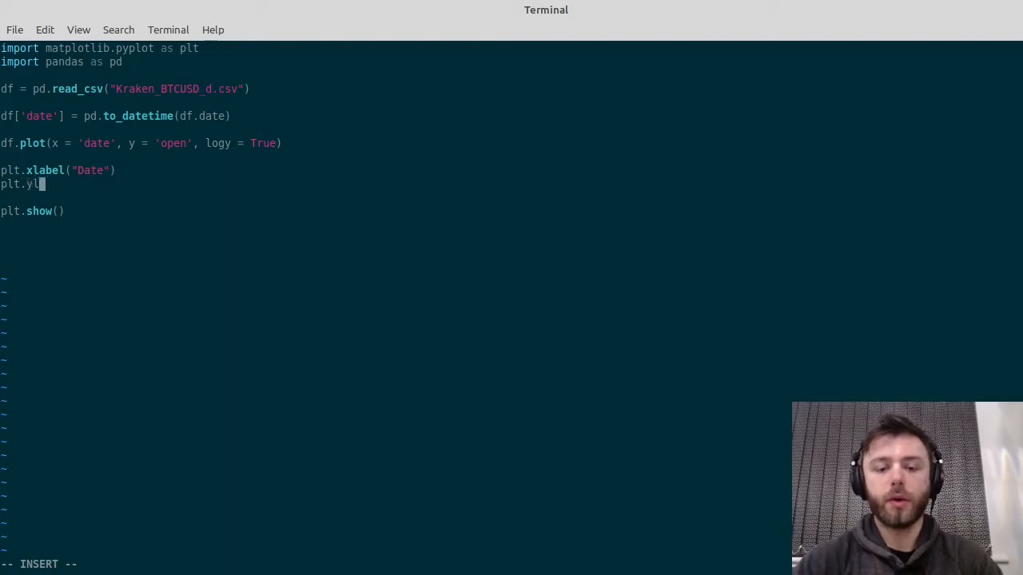
{"action": "type", "text": "abel"}
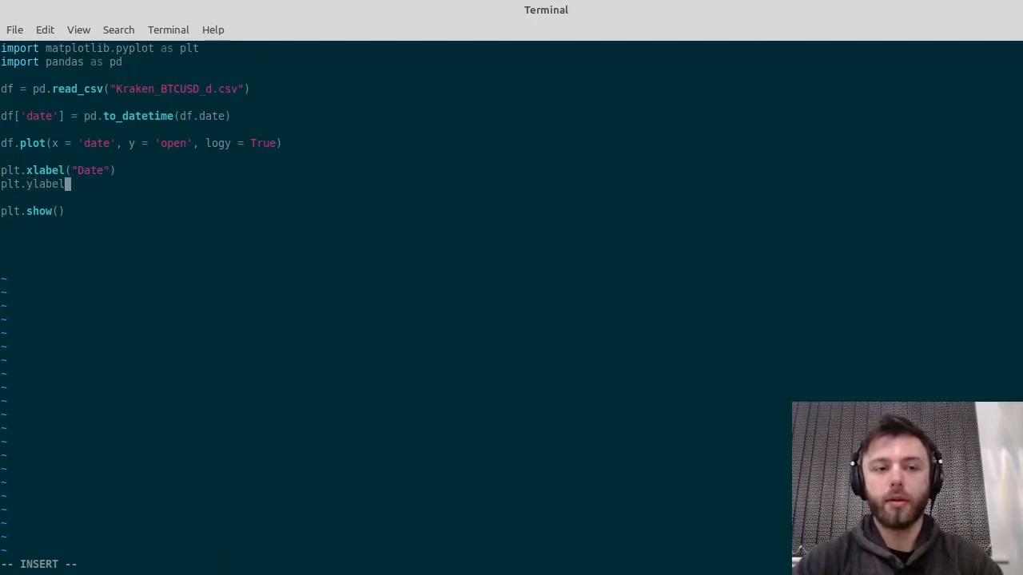
{"action": "type", "text": "(\"\")"}
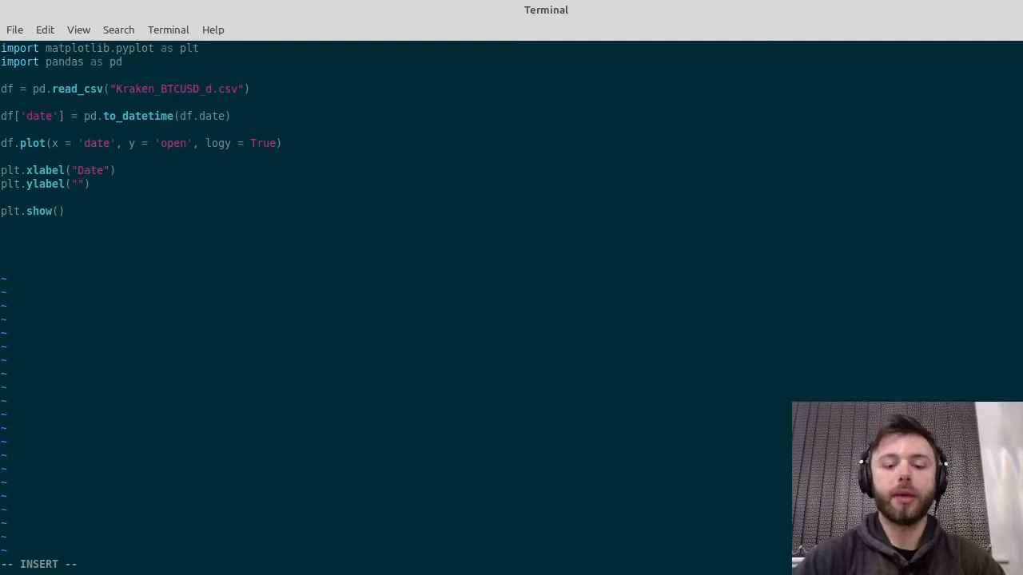
{"action": "type", "text": "Bitcoin P"}
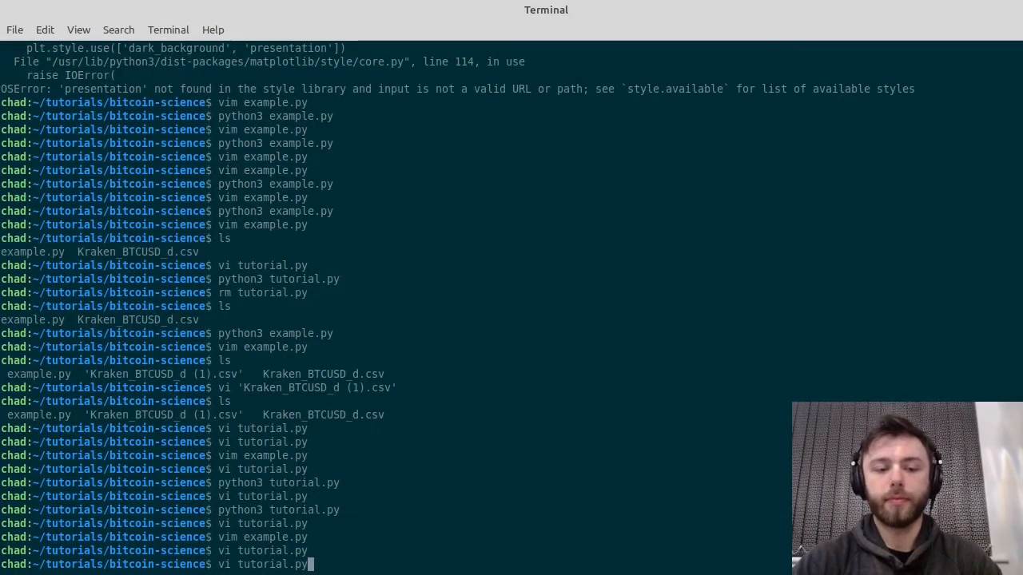
Step: Rerun tutorial.py to check the labelled chart, close it and reopen the file in vi
{"action": "key", "text": "Return"}
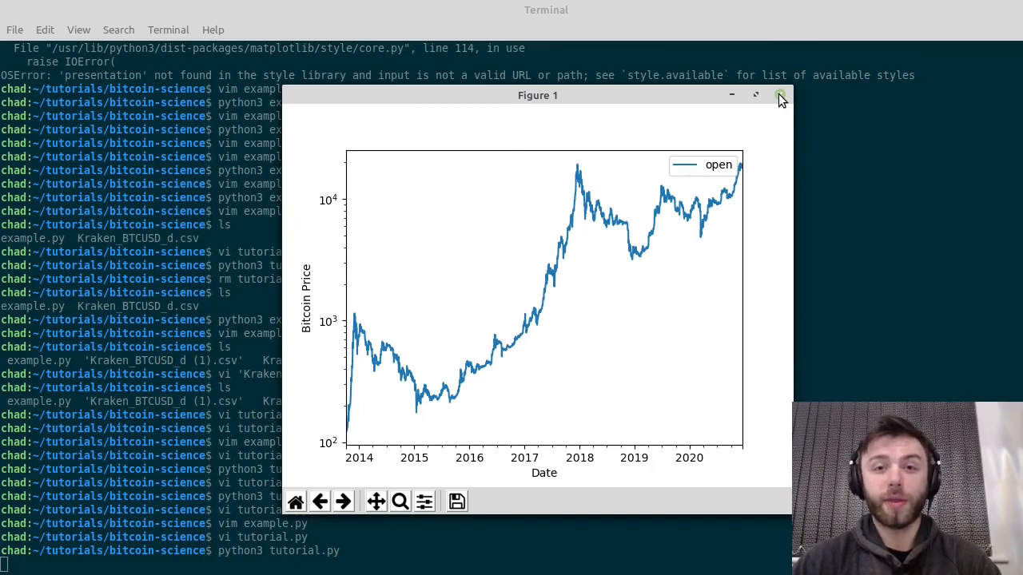
{"action": "left_click", "coordinate": [780, 96]}
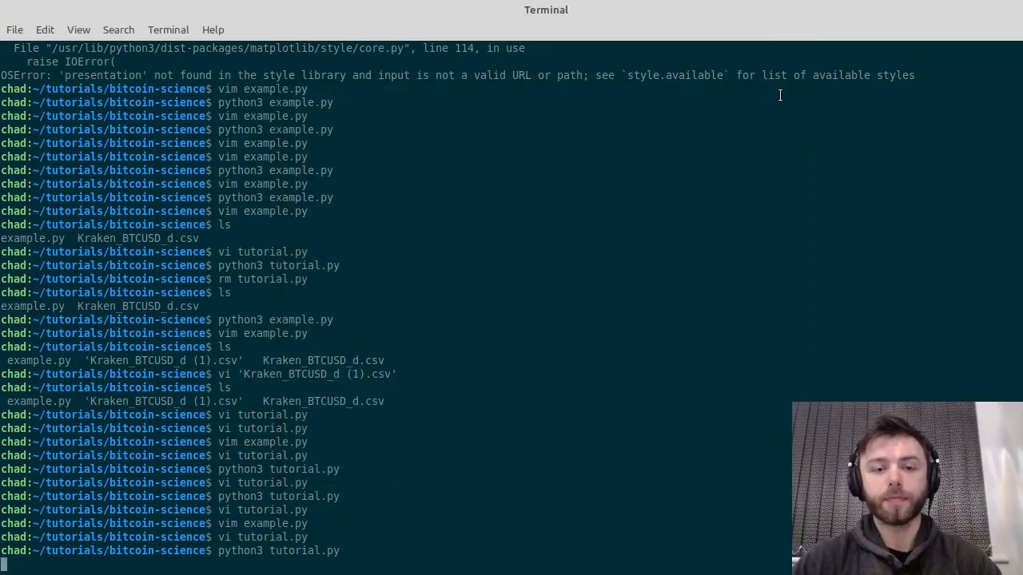
{"action": "key", "text": "Return"}
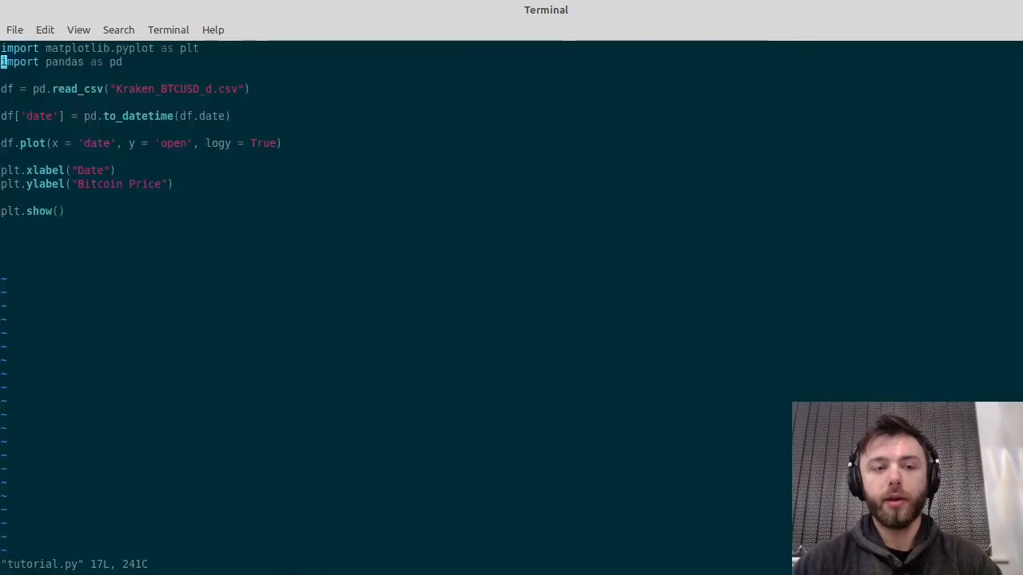
Step: Add plt.style.use("dark_background") on a new line below the imports
{"action": "key", "text": "o"}
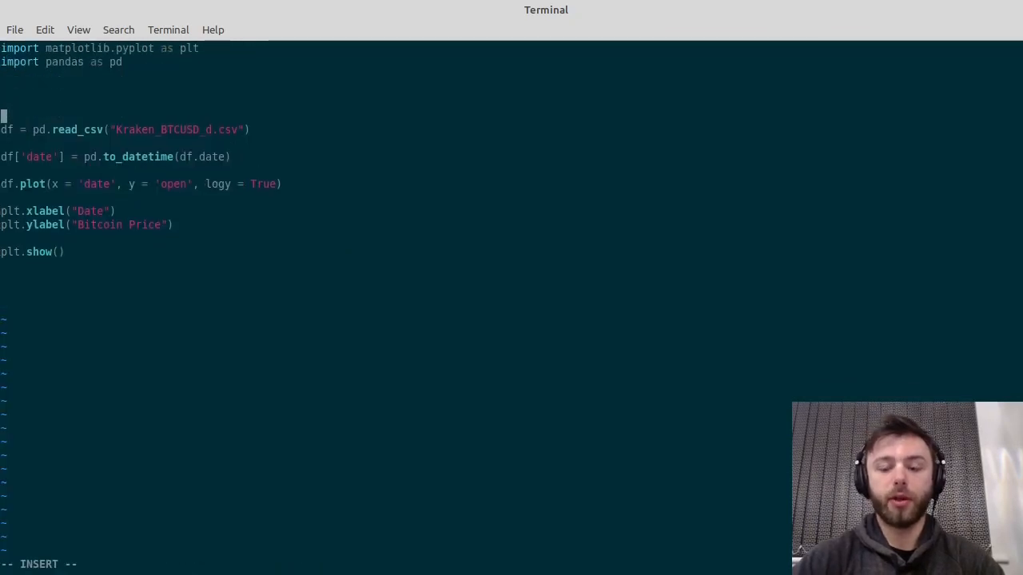
{"action": "type", "text": "plt."}
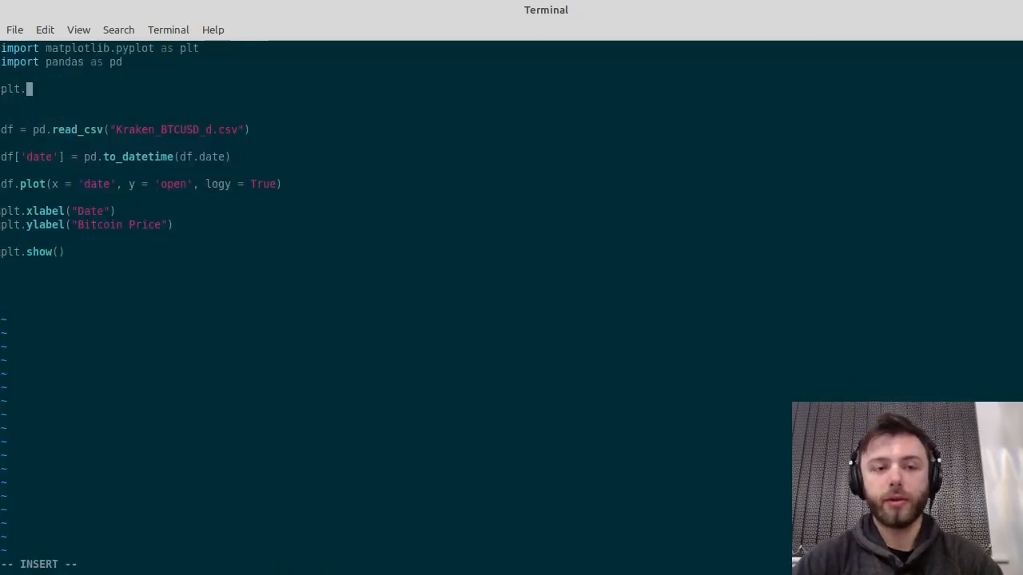
{"action": "type", "text": "style.use"}
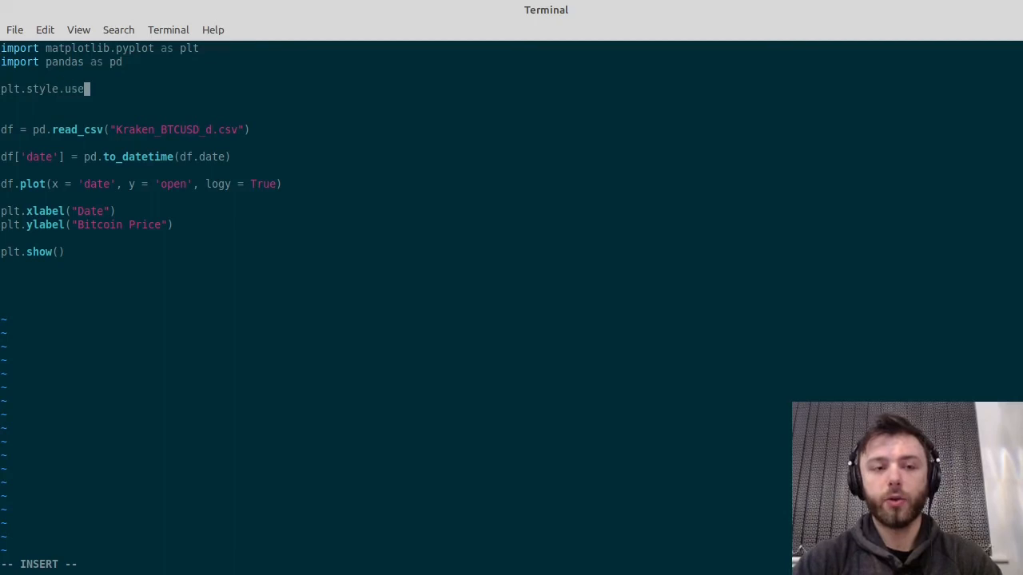
{"action": "type", "text": "(\"\")"}
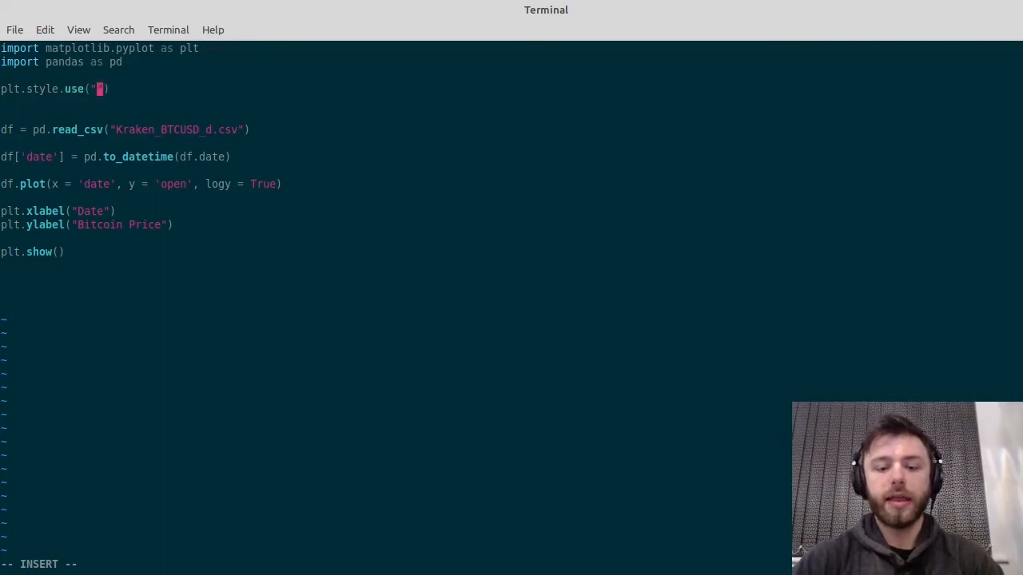
{"action": "type", "text": "dark_back"}
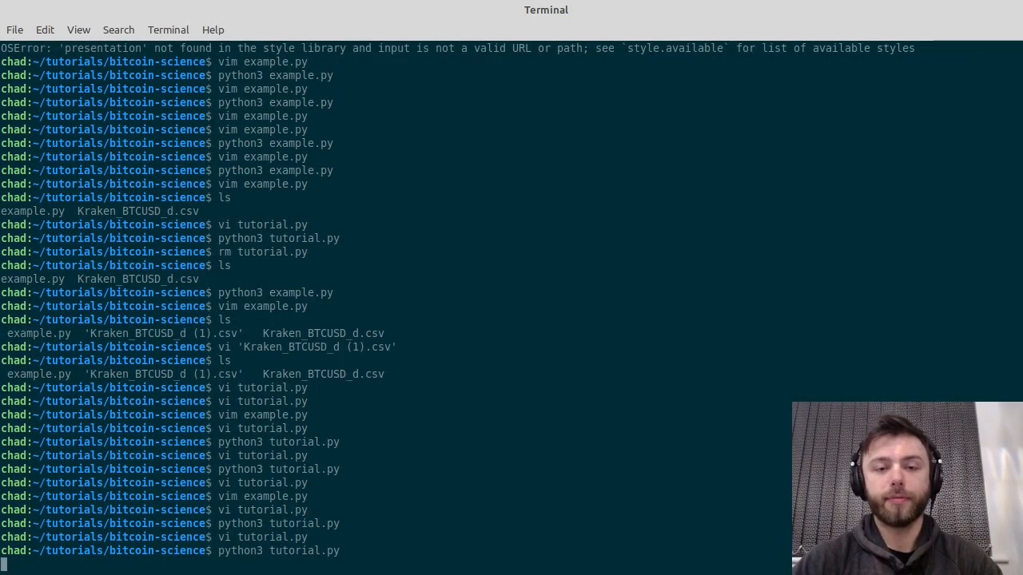
Step: Run the script and maximize the dark-styled log-scale Figure 1 window
{"action": "key", "text": "Return"}
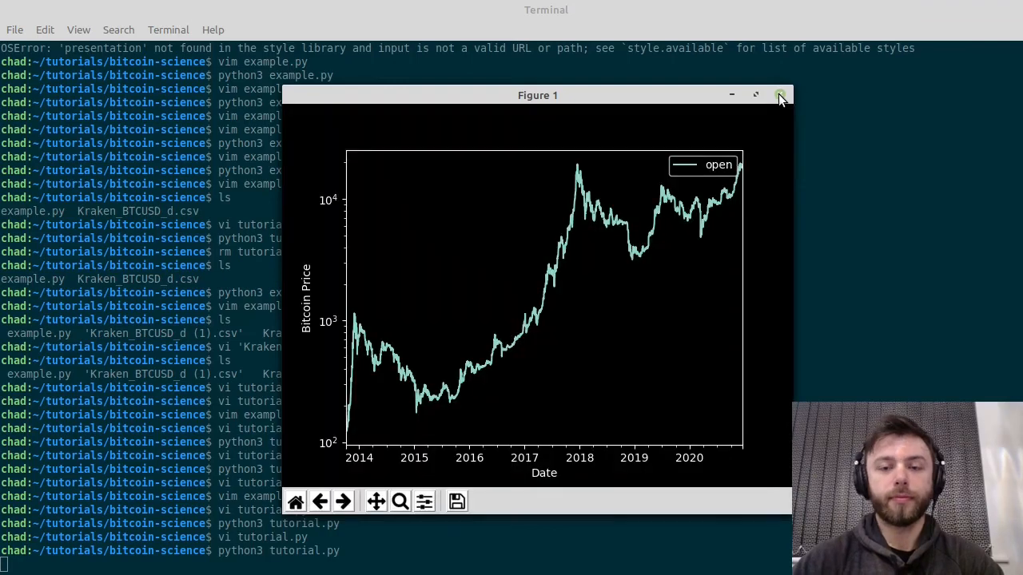
{"action": "left_click", "coordinate": [755, 95]}
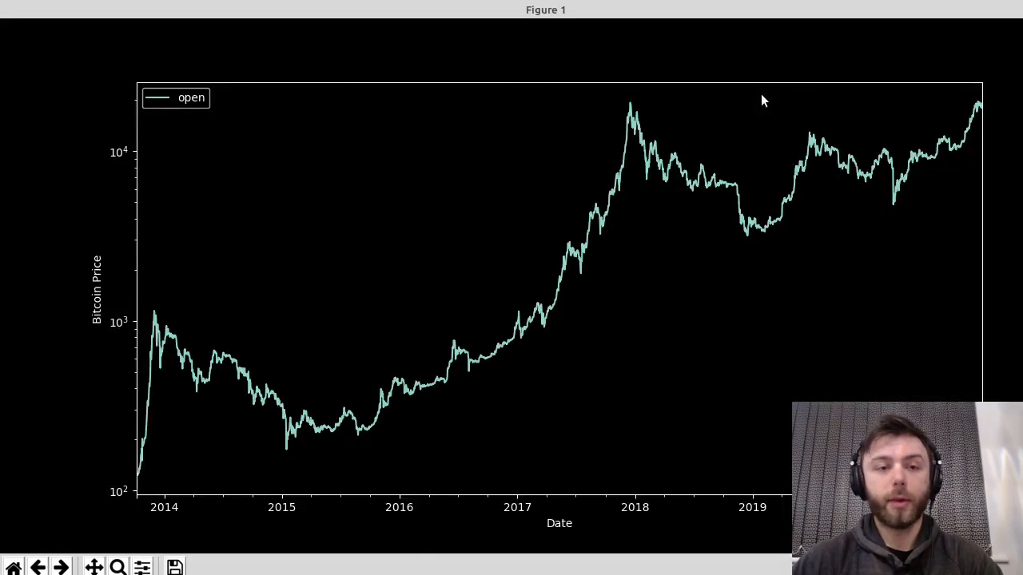
{"action": "mouse_move", "coordinate": [679, 173]}
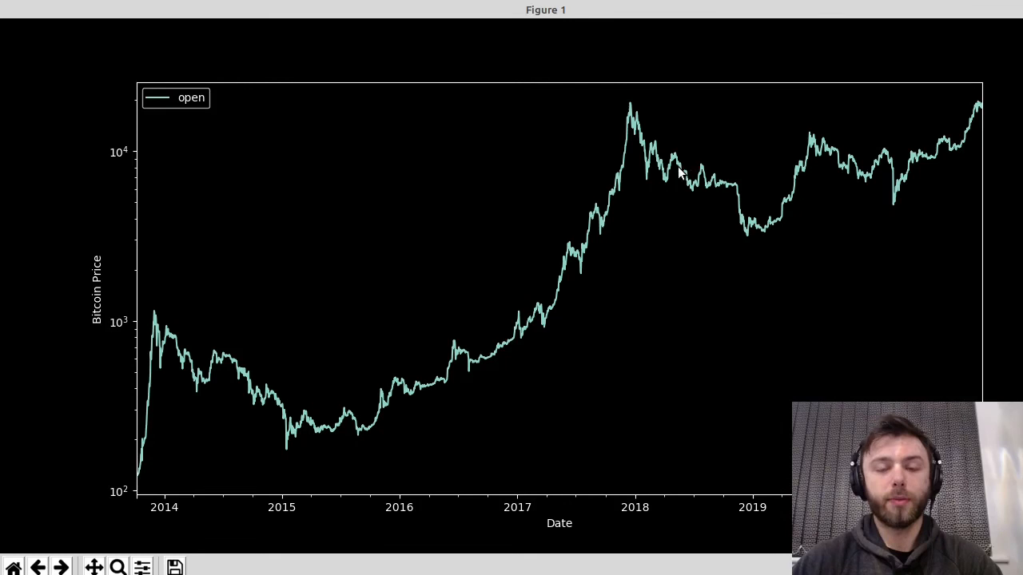